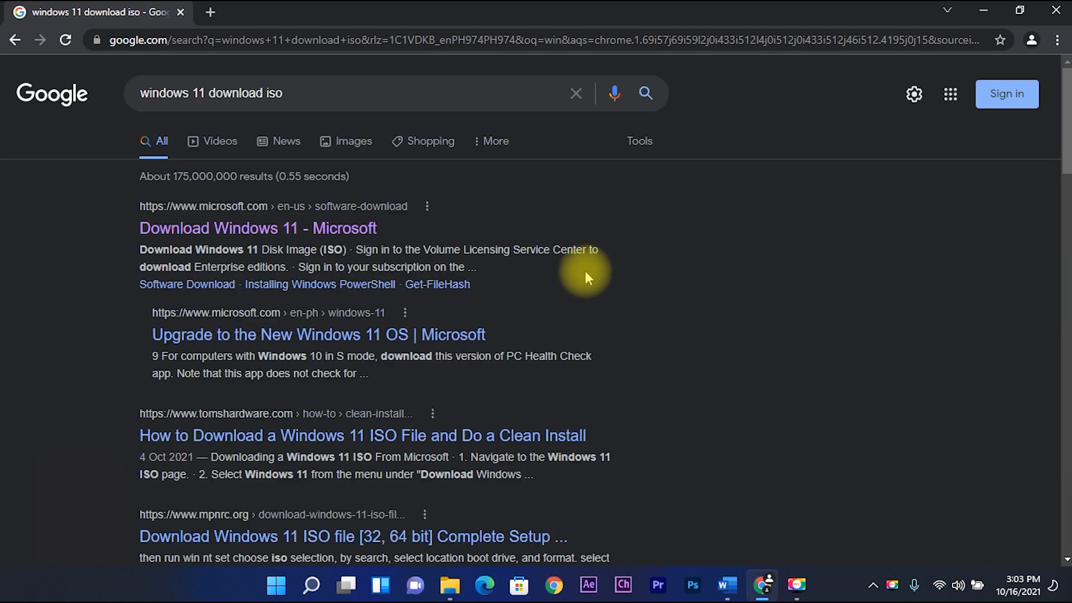
# Start the English 64-bit Windows 11 ISO download from Microsoft's Download Windows 11 page.
pyautogui.click(258, 228)
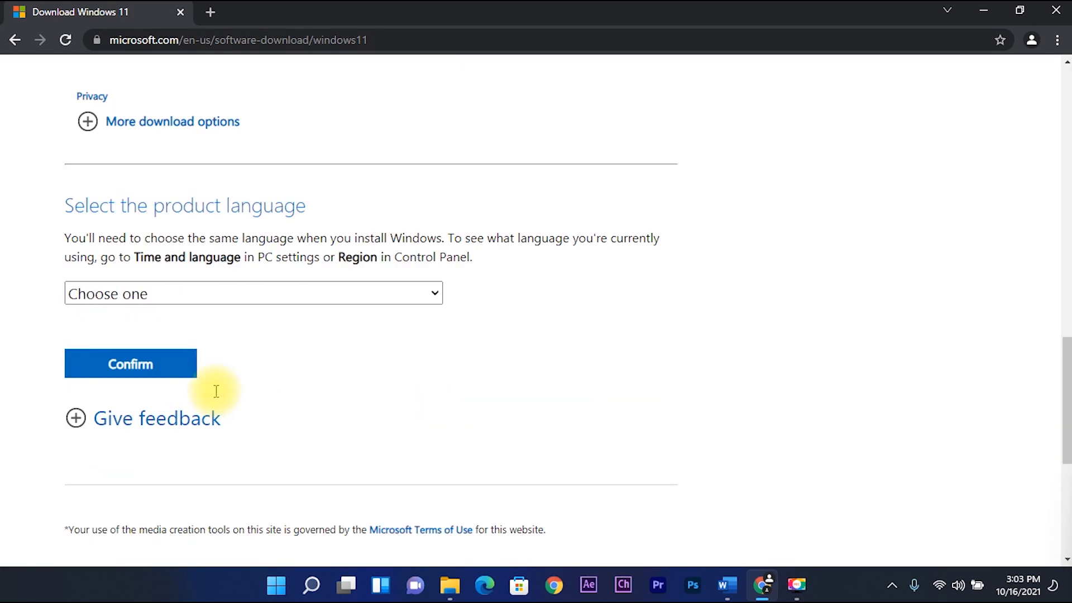
pyautogui.click(129, 363)
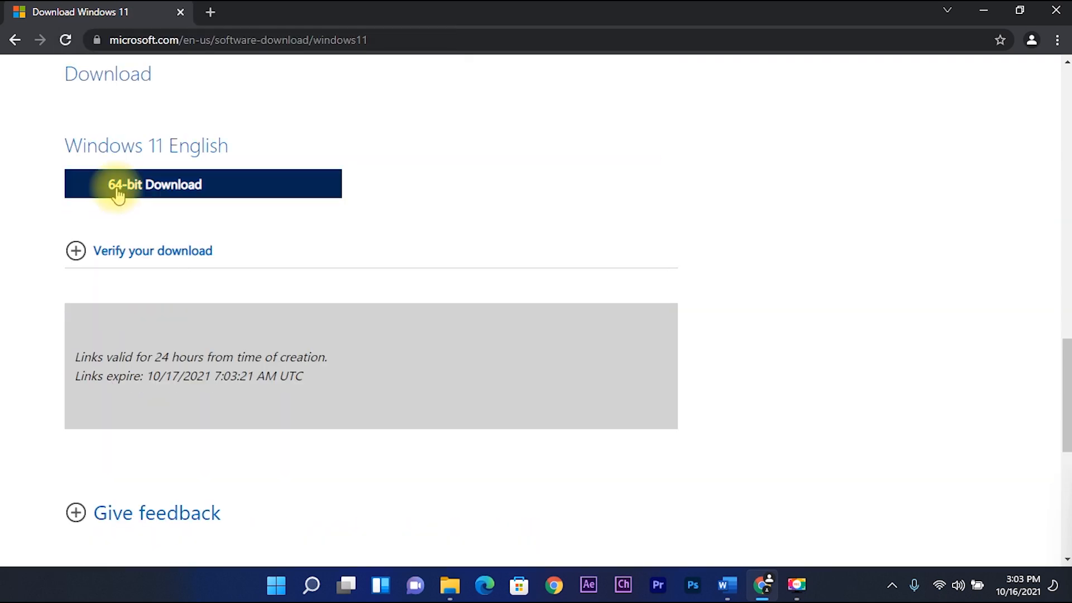
pyautogui.click(202, 184)
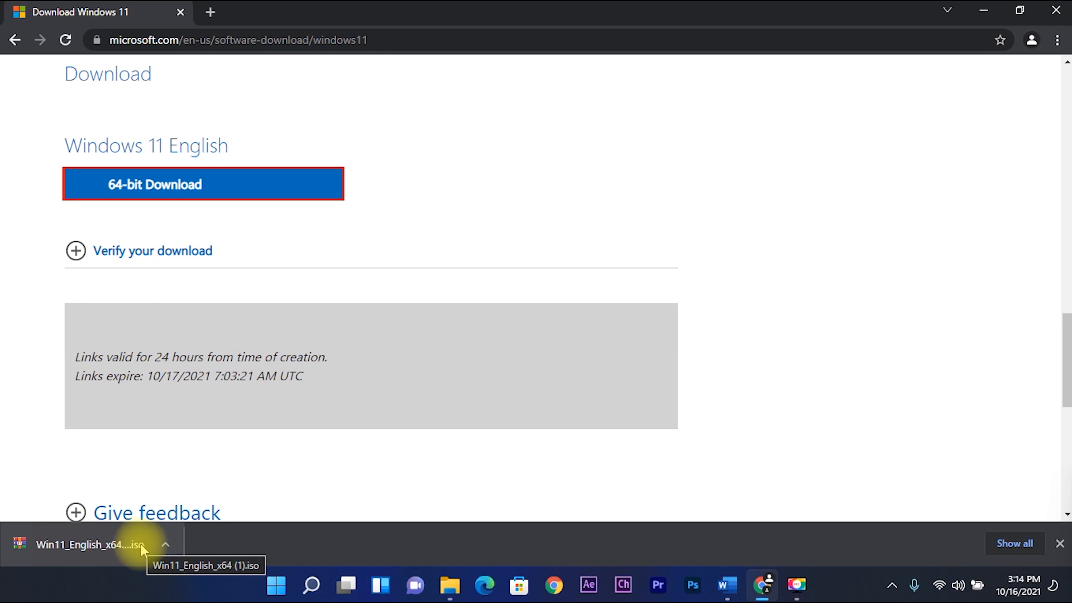
# Launch VMware Workstation Pro from the Start menu's Recent list.
pyautogui.click(276, 587)
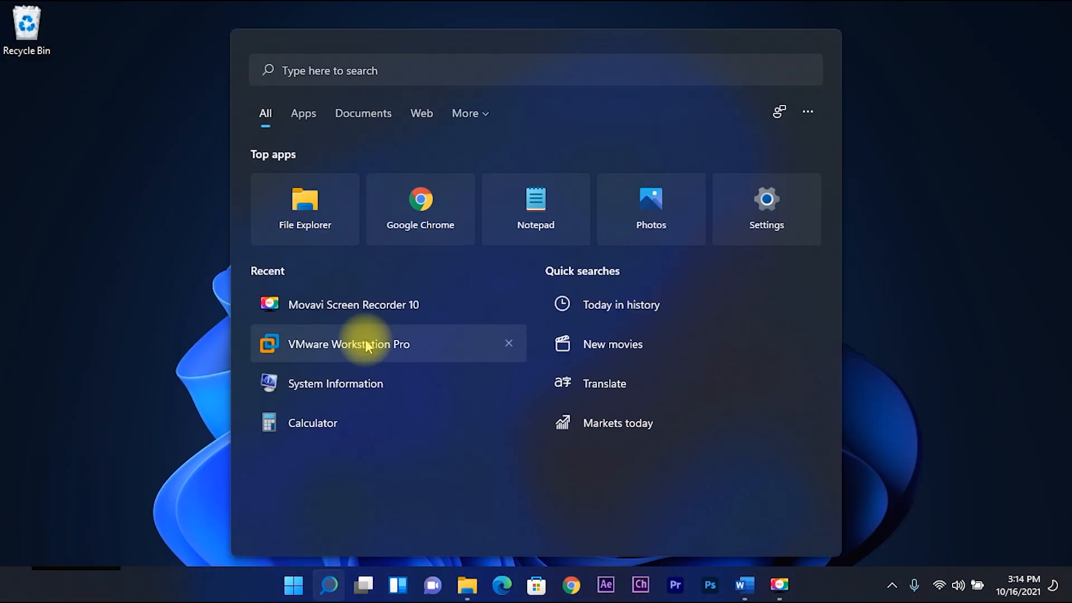
pyautogui.click(349, 344)
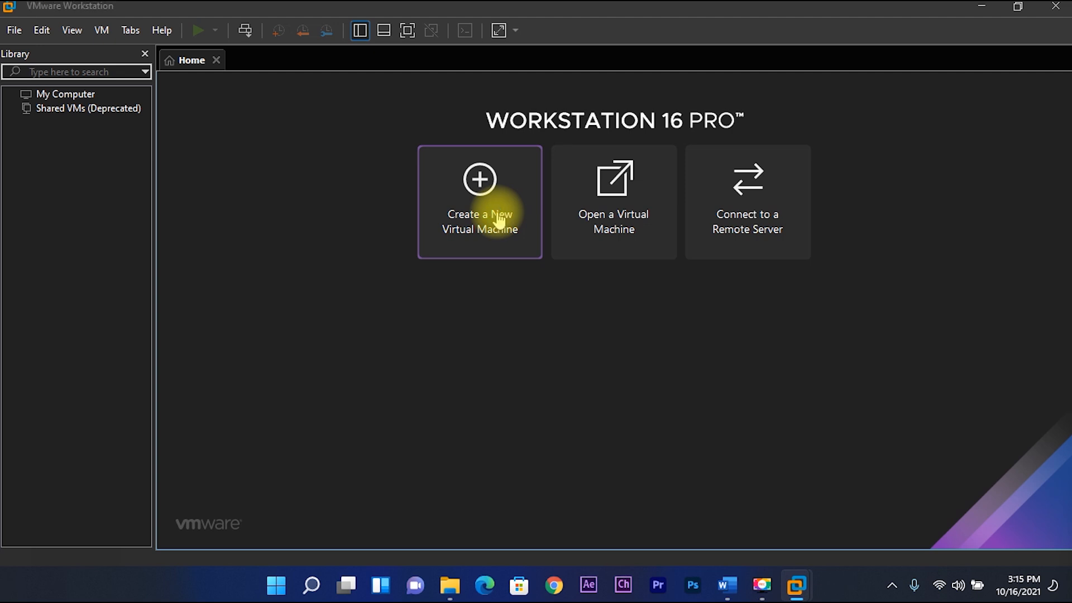
# Begin a Typical new virtual machine, install OS later, guest Microsoft Windows 10 x64.
pyautogui.click(480, 202)
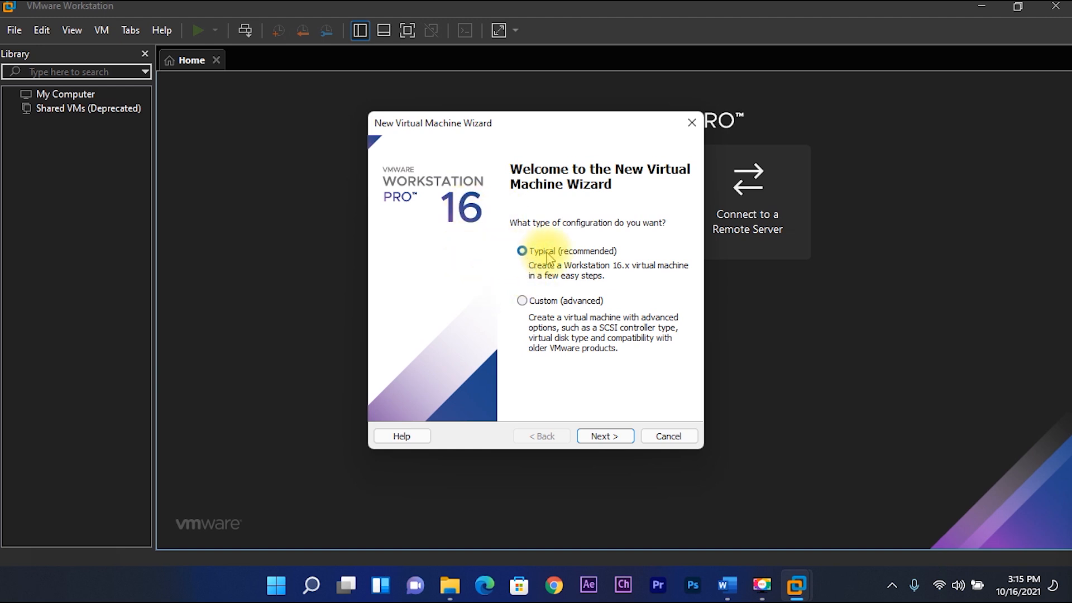
pyautogui.click(605, 436)
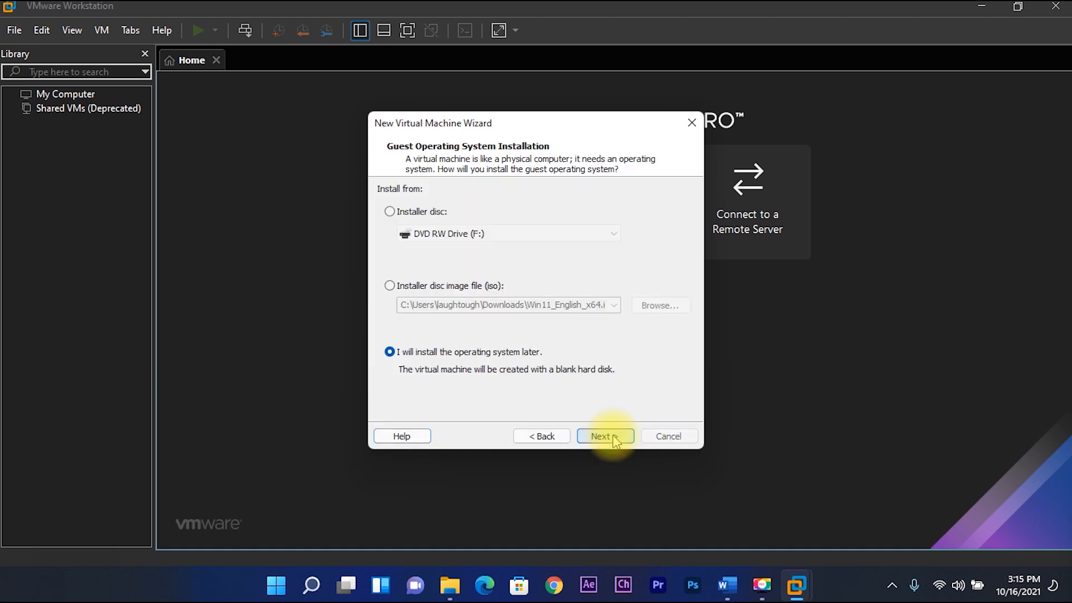
pyautogui.moveTo(511, 400)
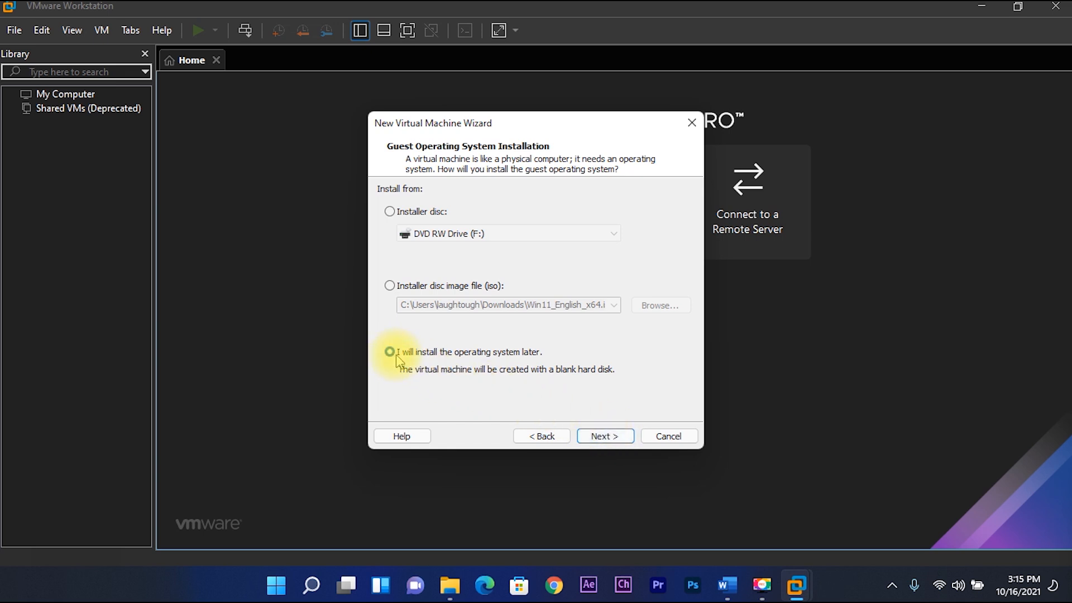
pyautogui.click(604, 437)
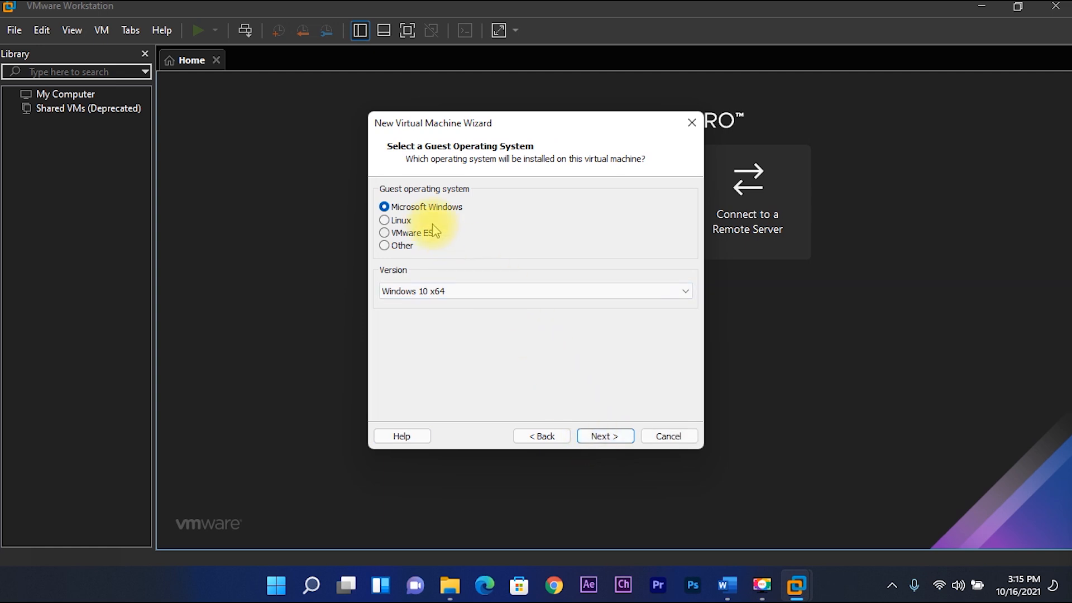
pyautogui.click(534, 290)
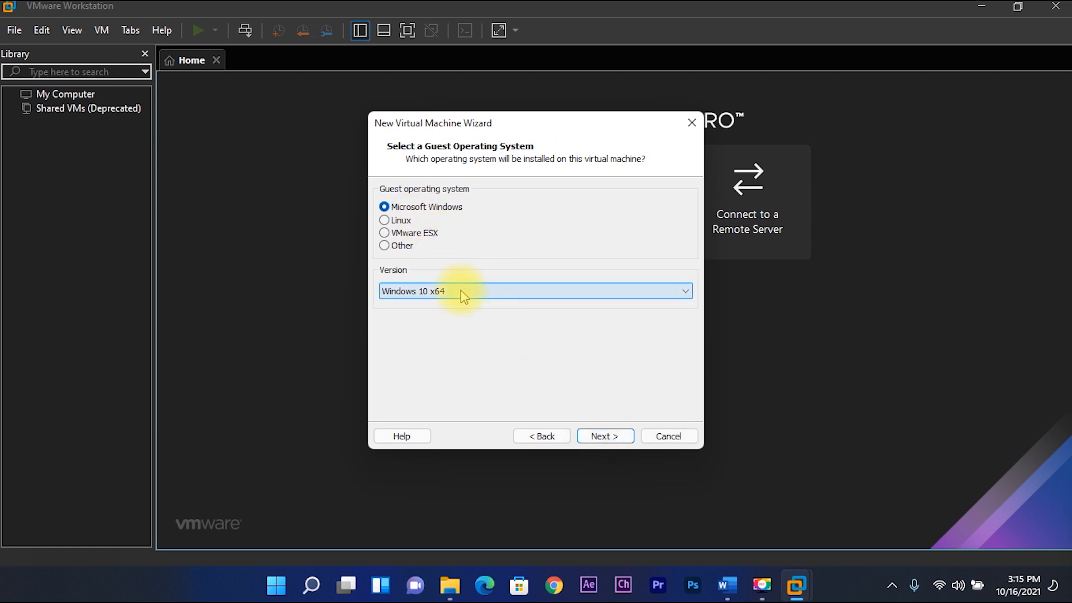
pyautogui.click(683, 291)
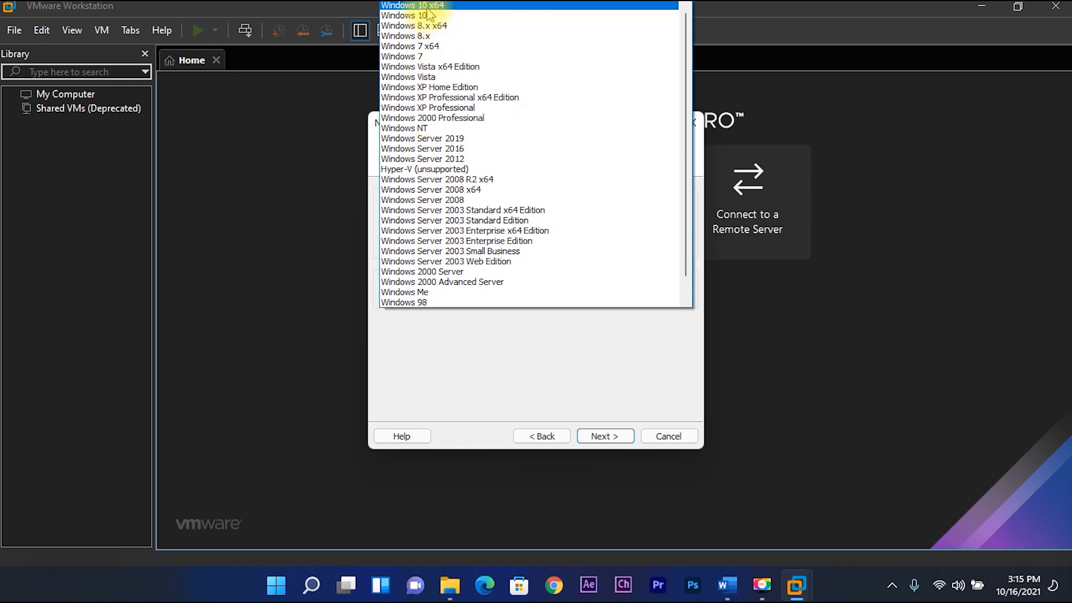
pyautogui.click(413, 5)
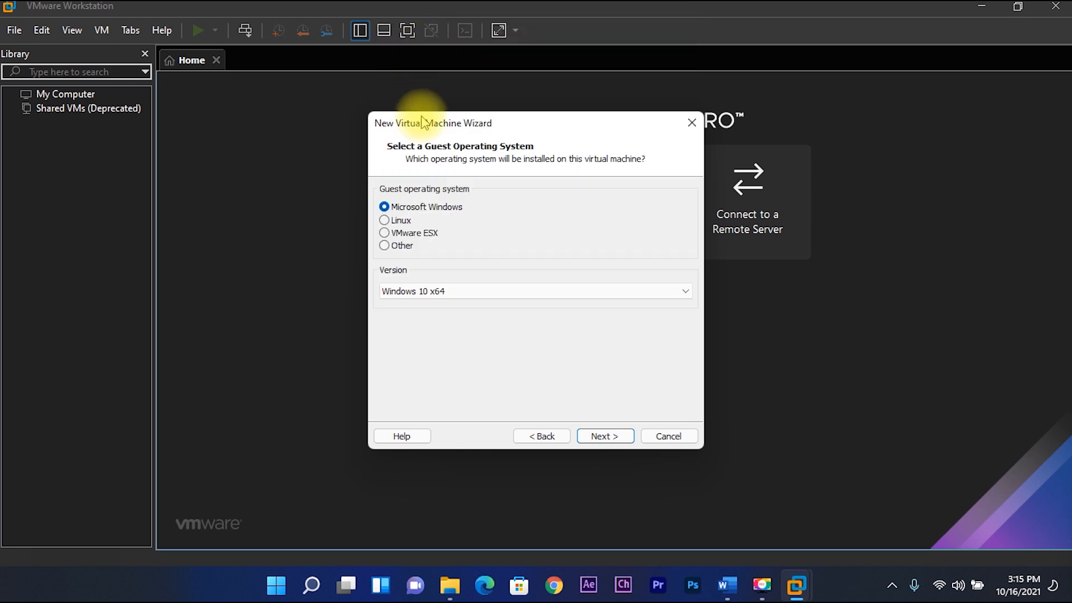
pyautogui.moveTo(596, 416)
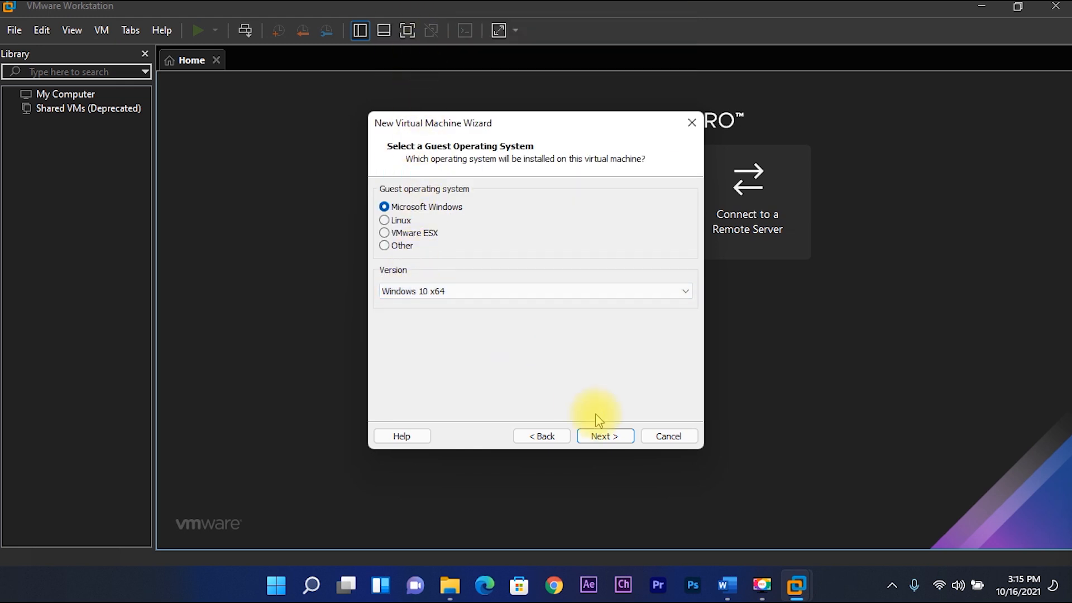
# Name the VM 'Windows 11', keep a 60 GB disk split into multiple files, reach the summary.
pyautogui.click(605, 437)
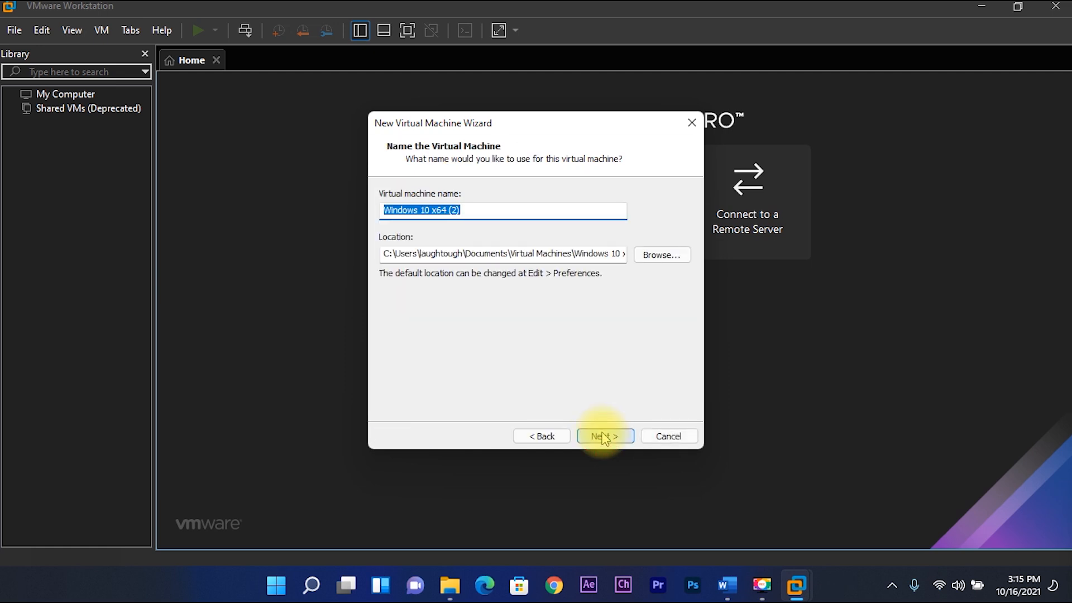
pyautogui.moveTo(503, 231)
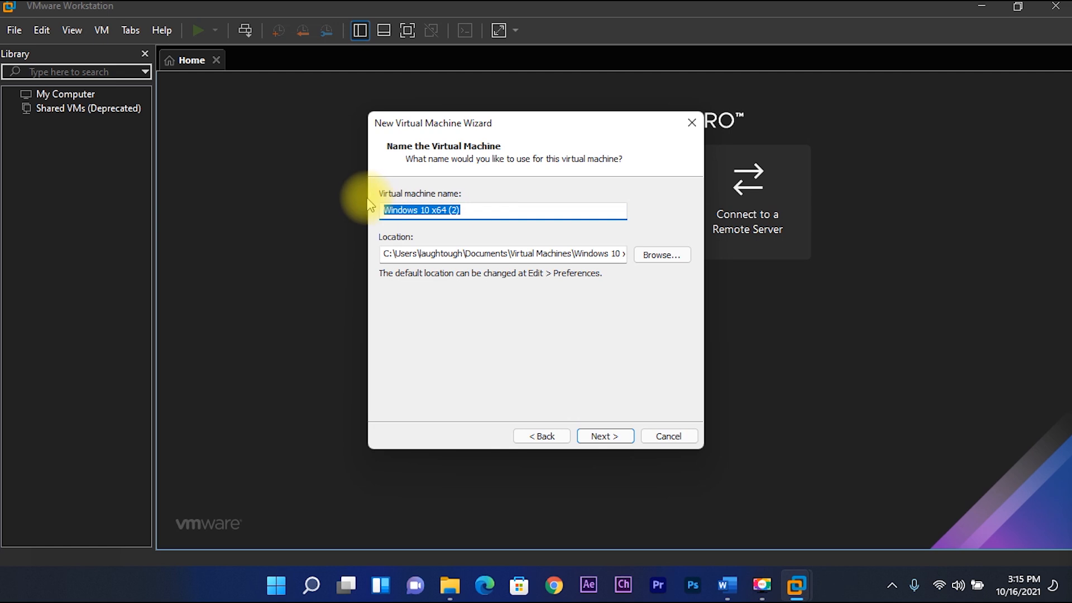
pyautogui.write('Windows')
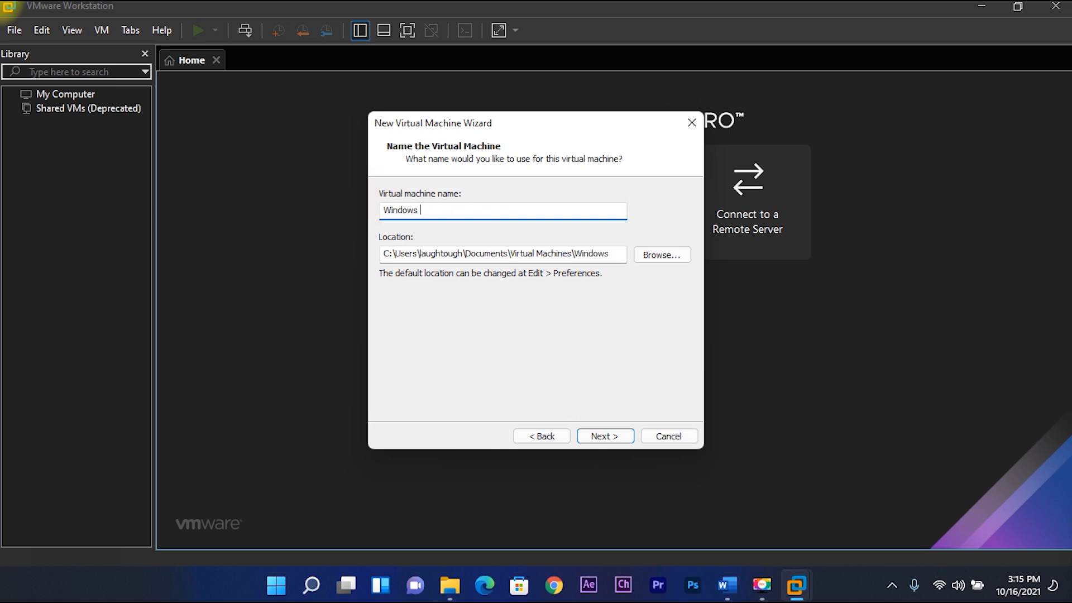
pyautogui.write('11')
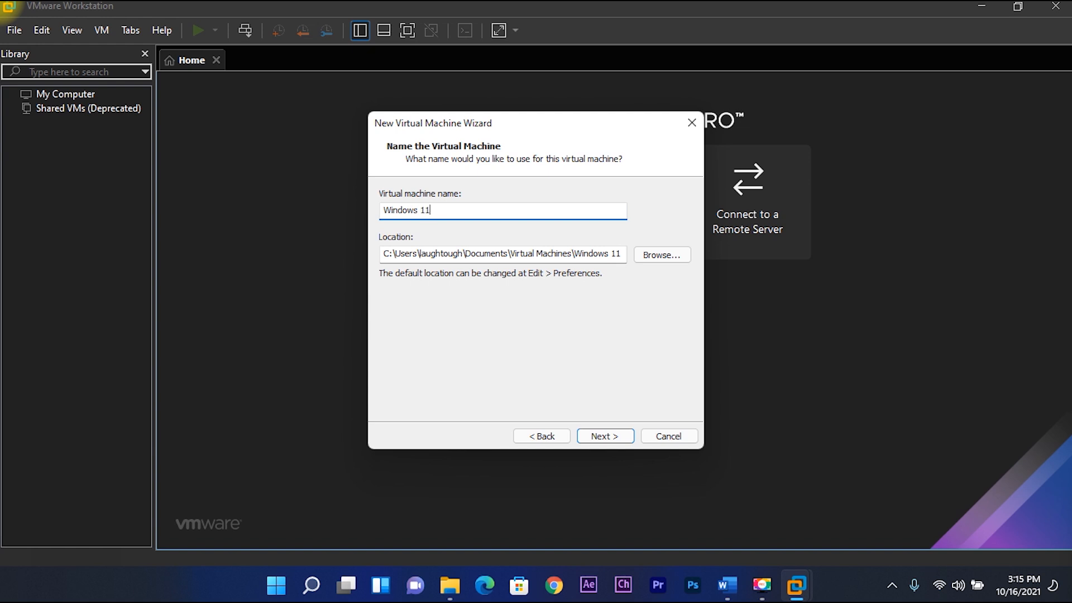
pyautogui.click(604, 437)
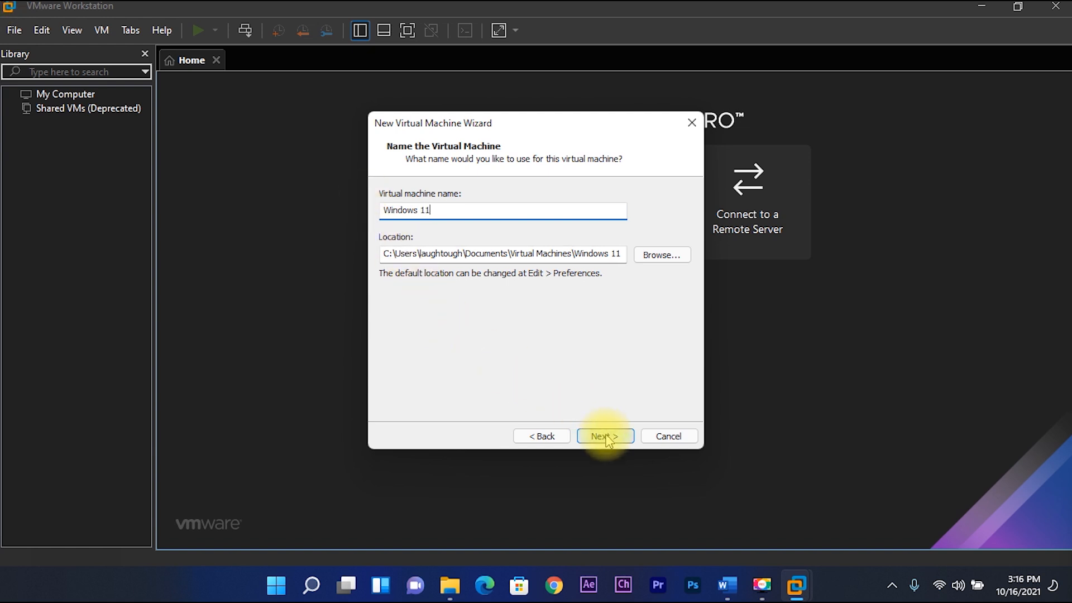
pyautogui.click(604, 437)
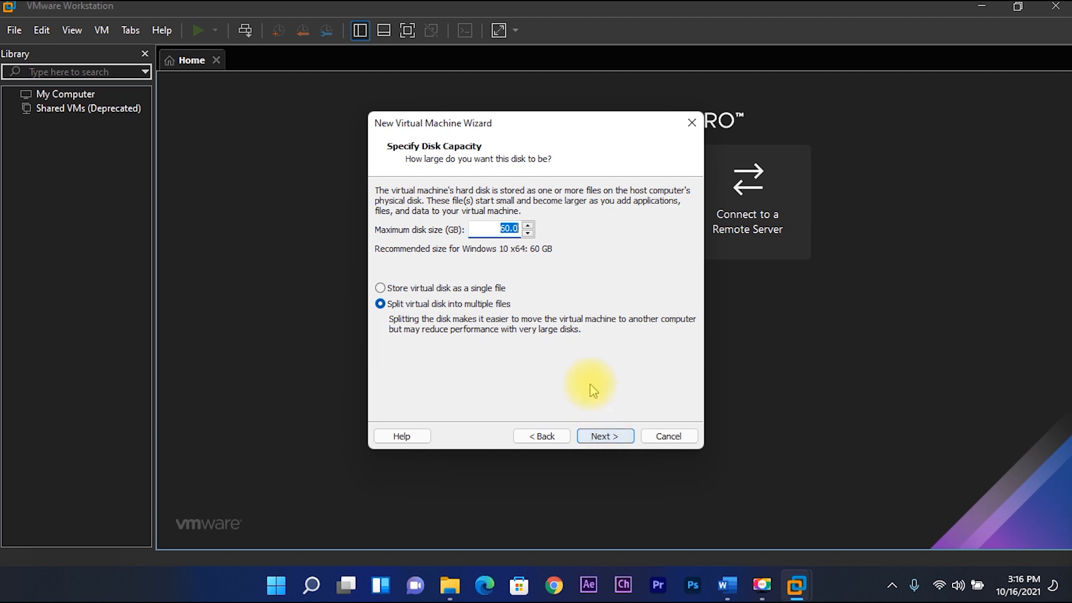
pyautogui.moveTo(537, 249)
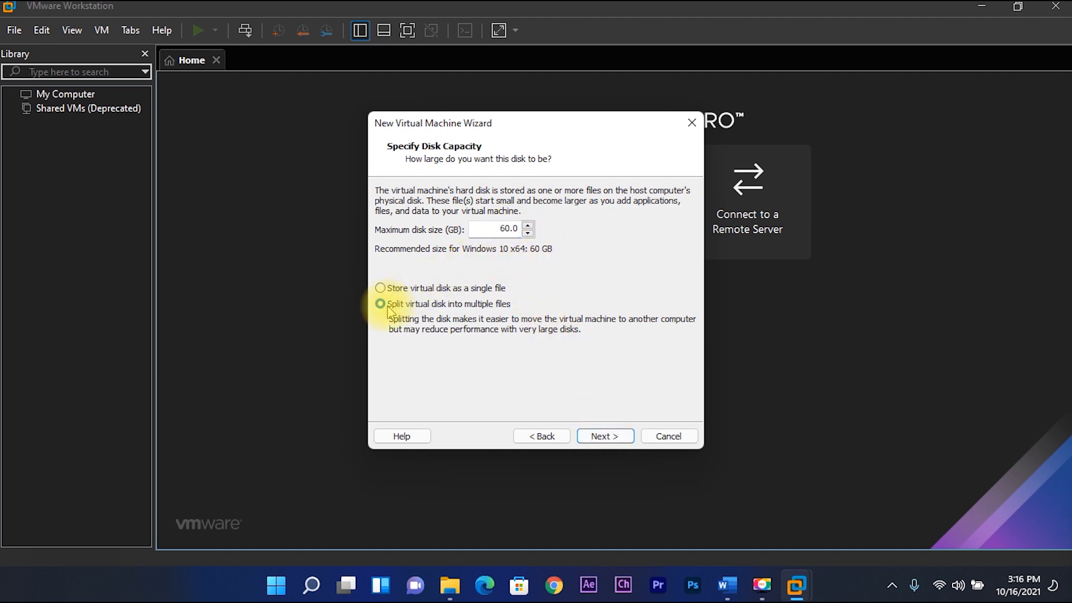
pyautogui.click(380, 304)
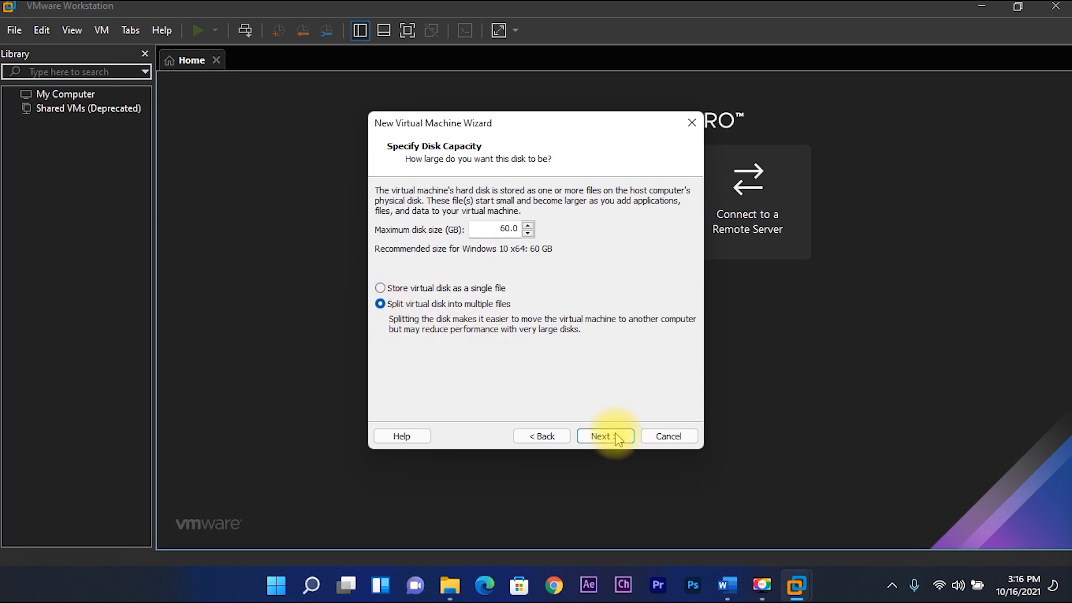
pyautogui.click(605, 437)
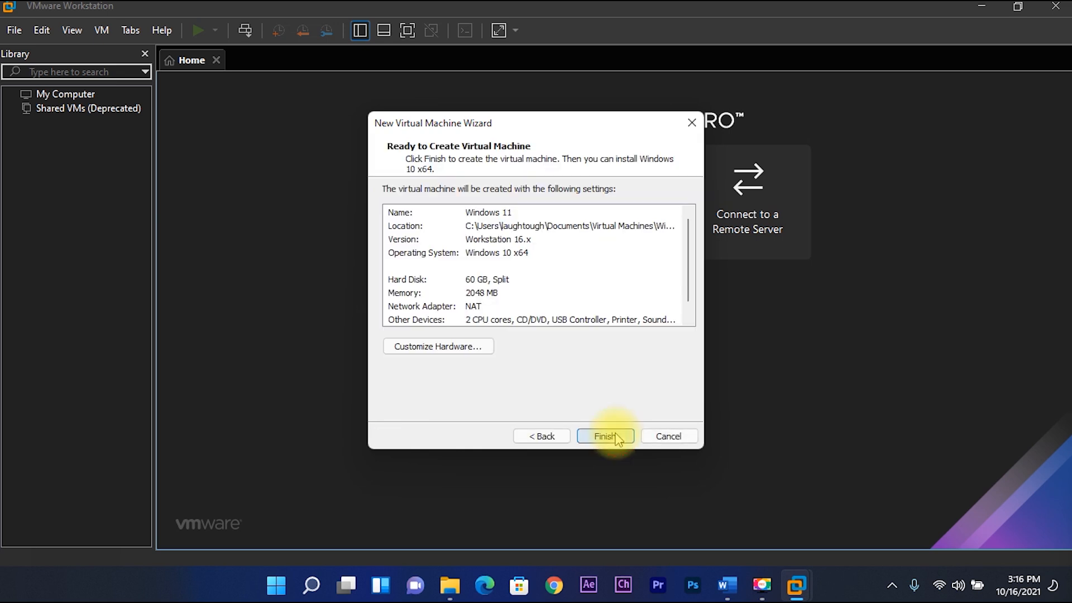
pyautogui.moveTo(437, 346)
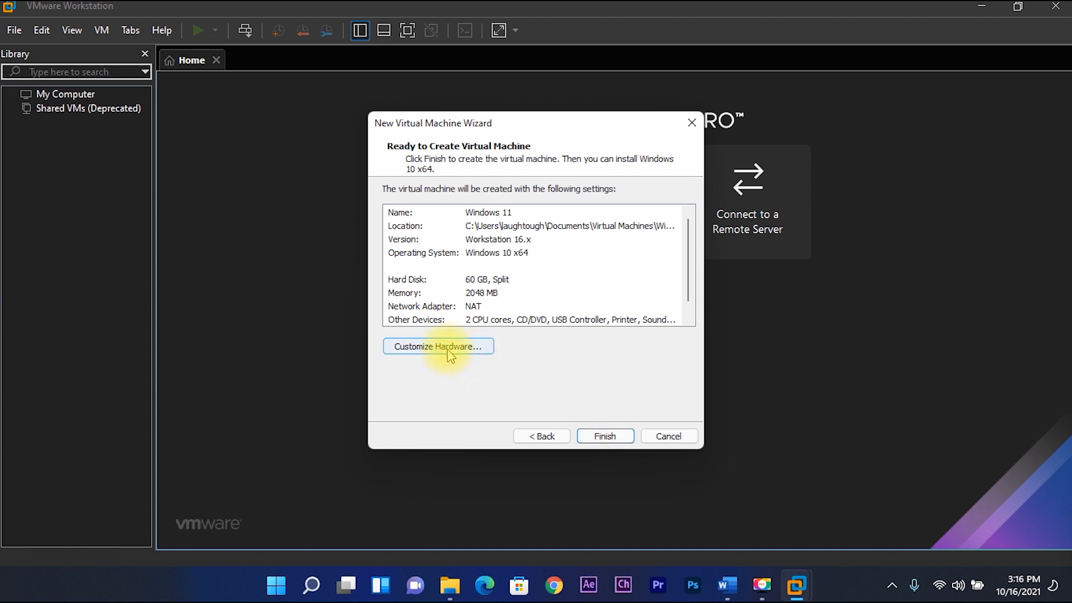
# Raise the VM's memory to 4 GB (4096 MB) and select the New CD/DVD (SATA) device.
pyautogui.click(438, 346)
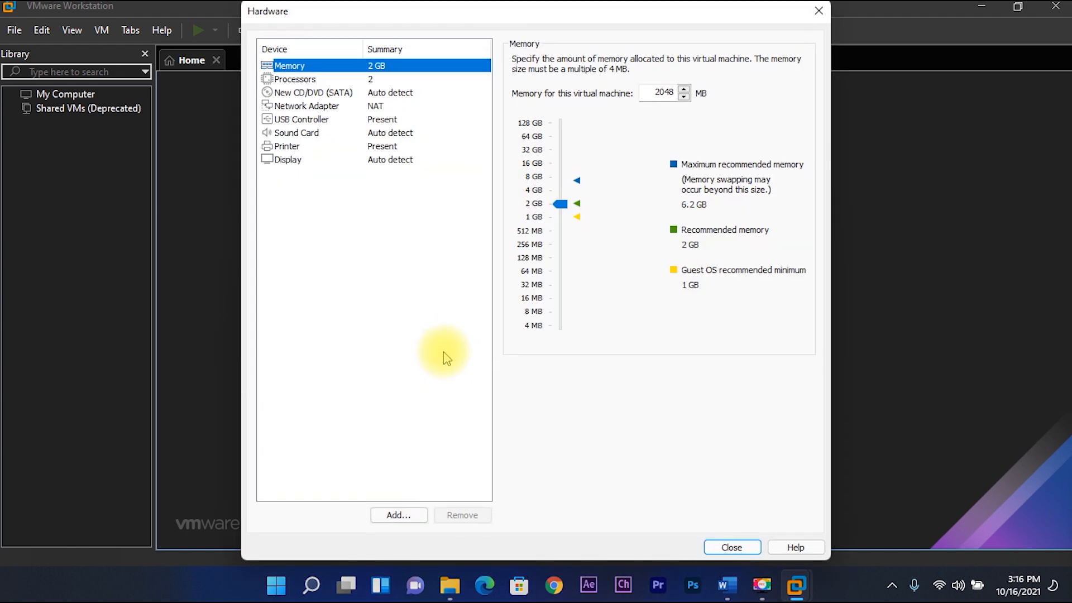
pyautogui.moveTo(338, 70)
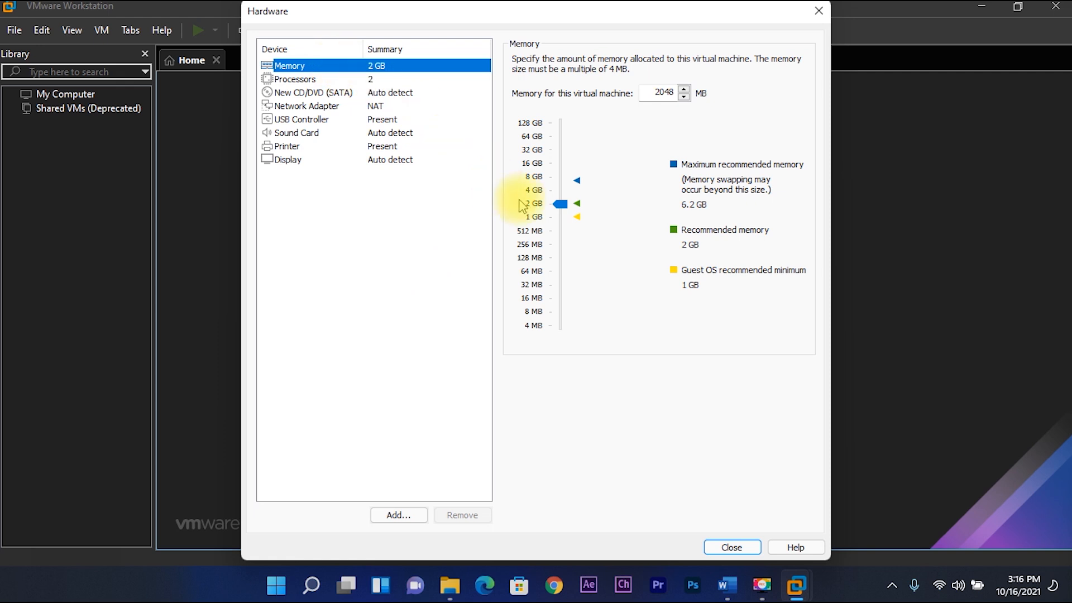
pyautogui.moveTo(560, 204); pyautogui.dragTo(560, 190)
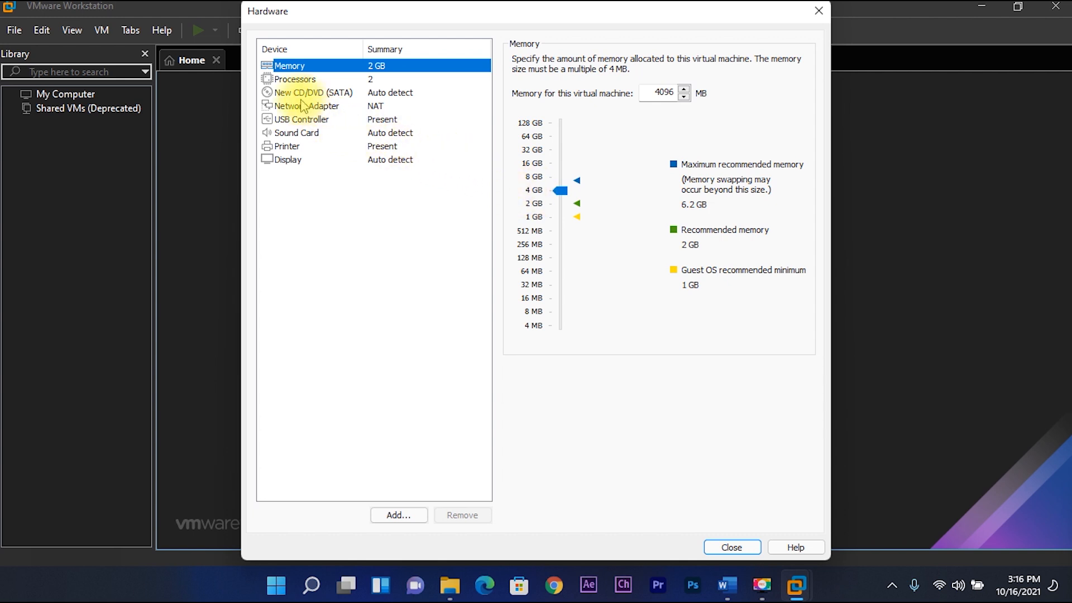
pyautogui.click(311, 92)
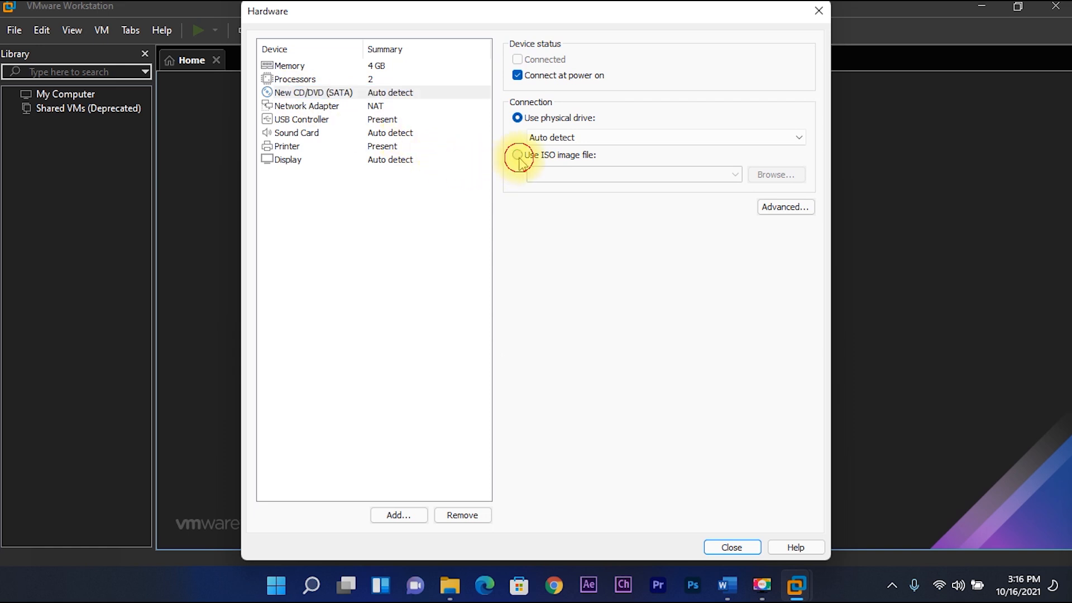
# Set the CD/DVD drive to use the Win11_English_x64 (1) ISO from Downloads.
pyautogui.click(517, 155)
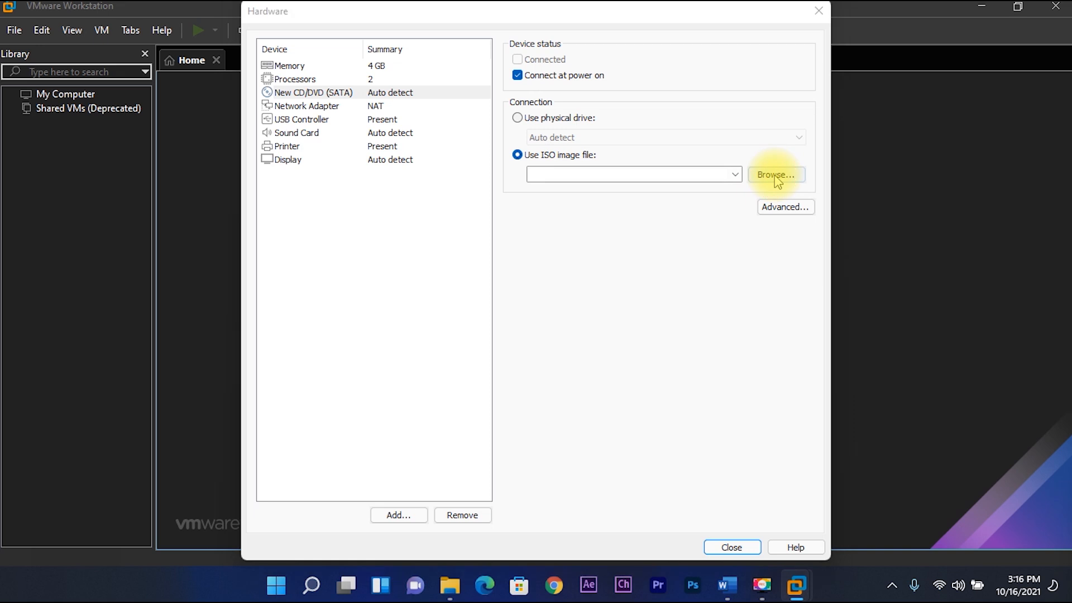
pyautogui.click(775, 174)
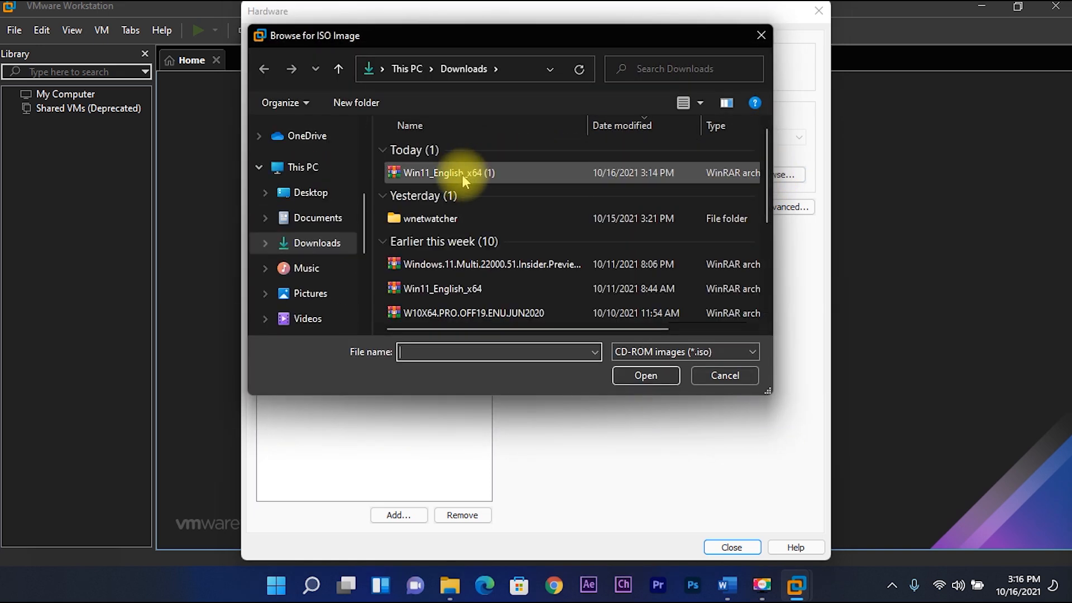
pyautogui.click(441, 172)
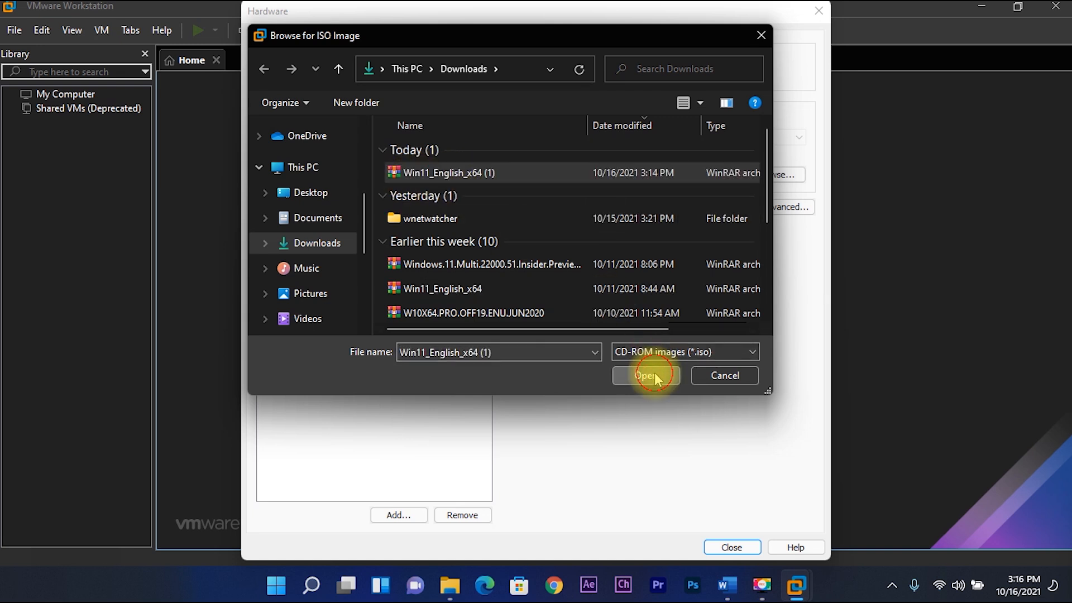
pyautogui.click(645, 376)
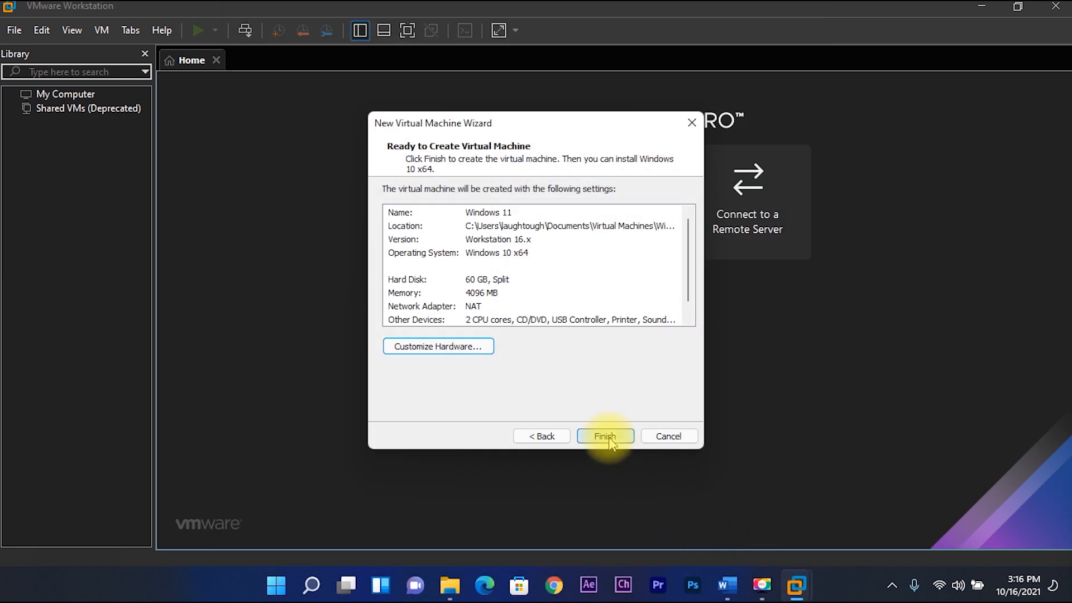
# Finish creating the Windows 11 virtual machine and power it on into Windows Setup.
pyautogui.click(605, 437)
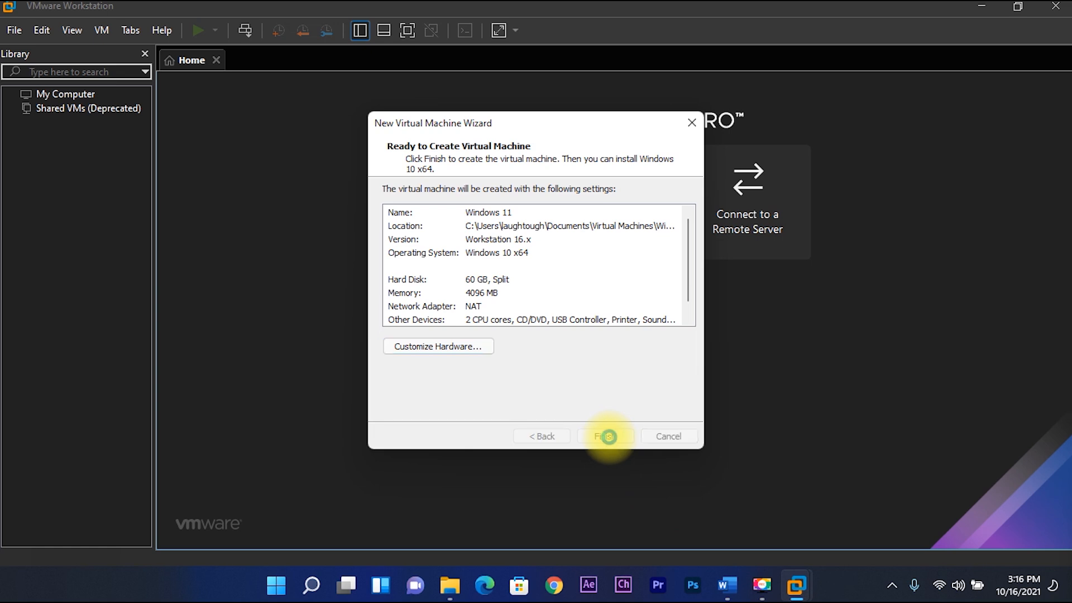
pyautogui.click(605, 437)
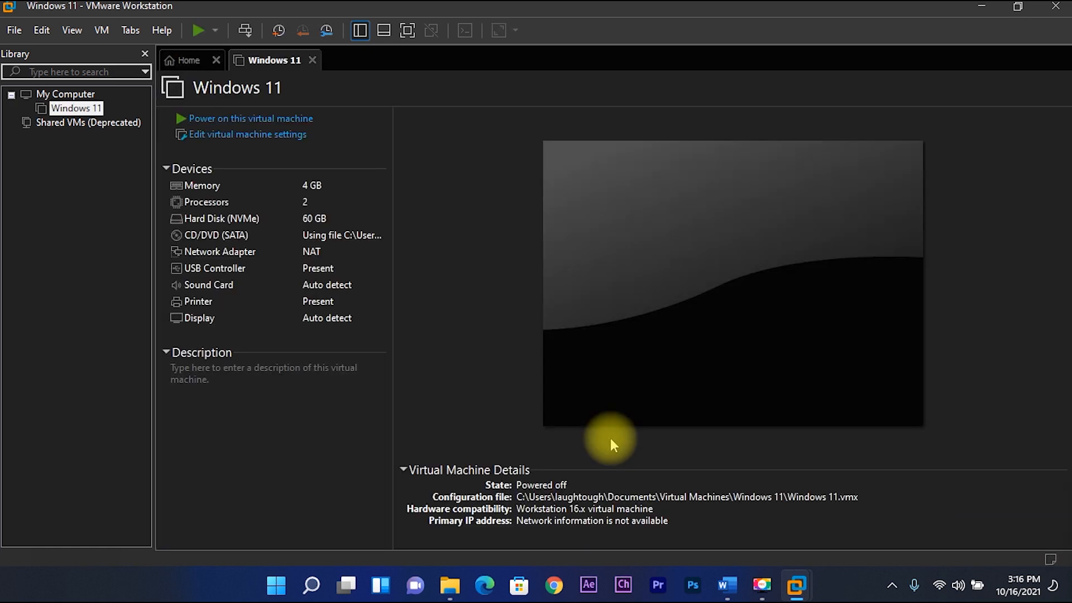
pyautogui.moveTo(419, 254)
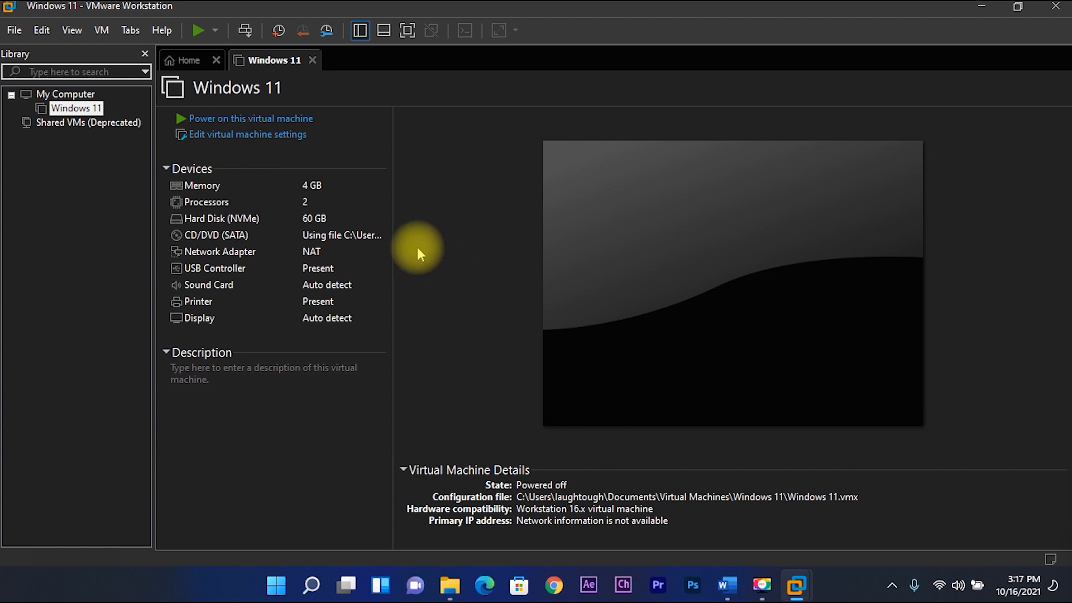
pyautogui.moveTo(253, 121)
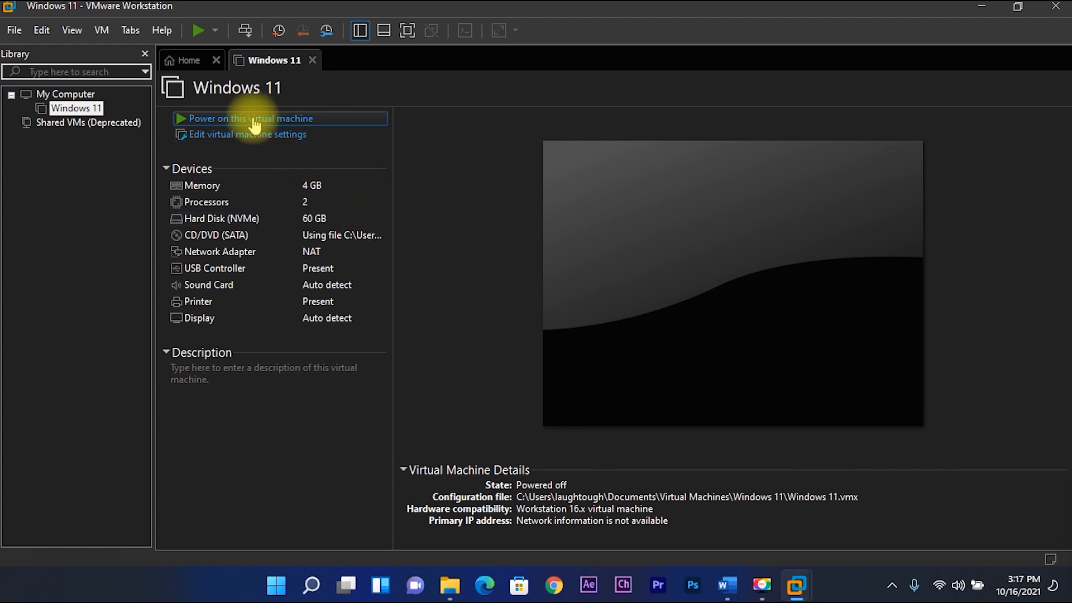
pyautogui.click(252, 118)
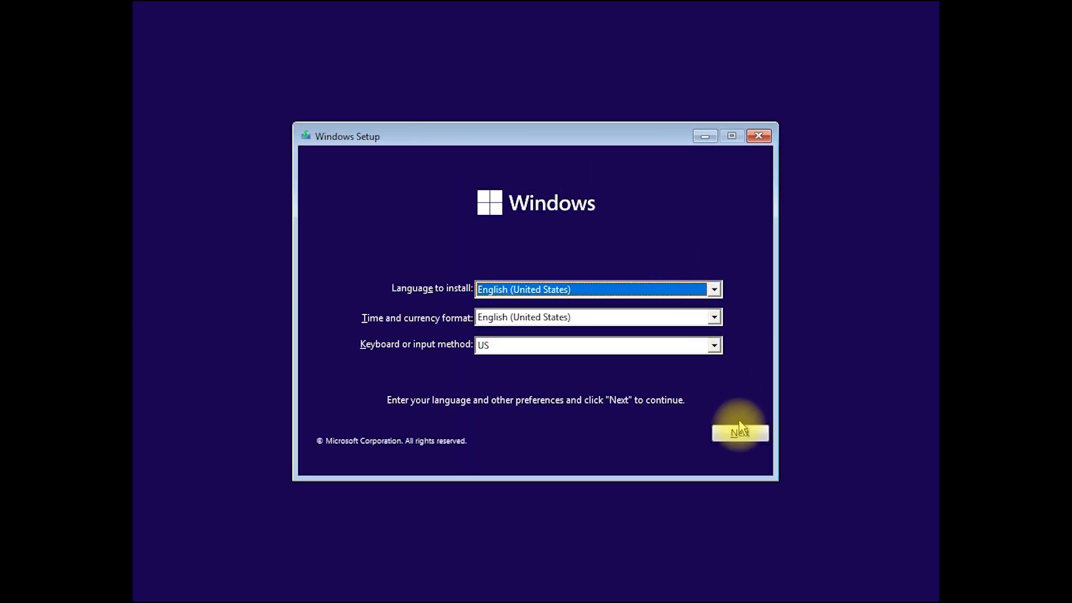
# Install now with default language, no product key, Windows 11 Pro edition, reaching the license terms.
pyautogui.click(739, 432)
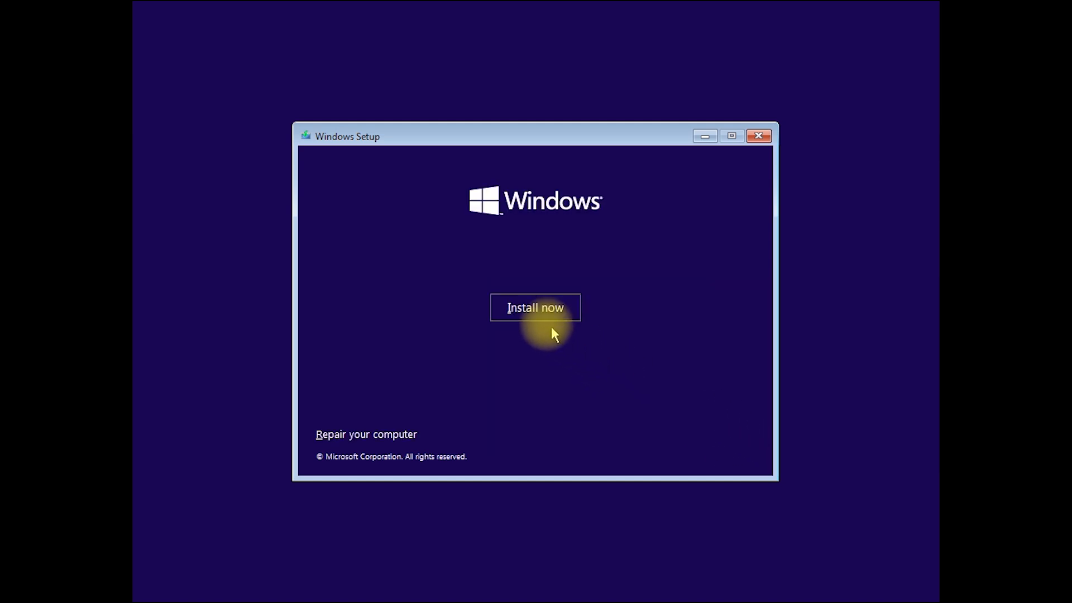
pyautogui.click(535, 307)
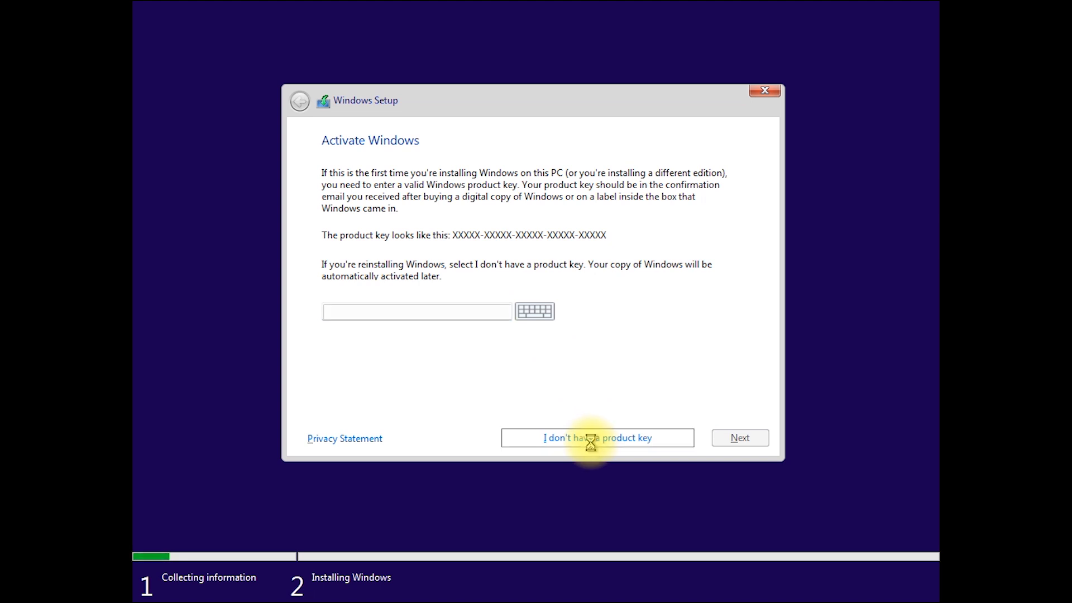
pyautogui.click(597, 438)
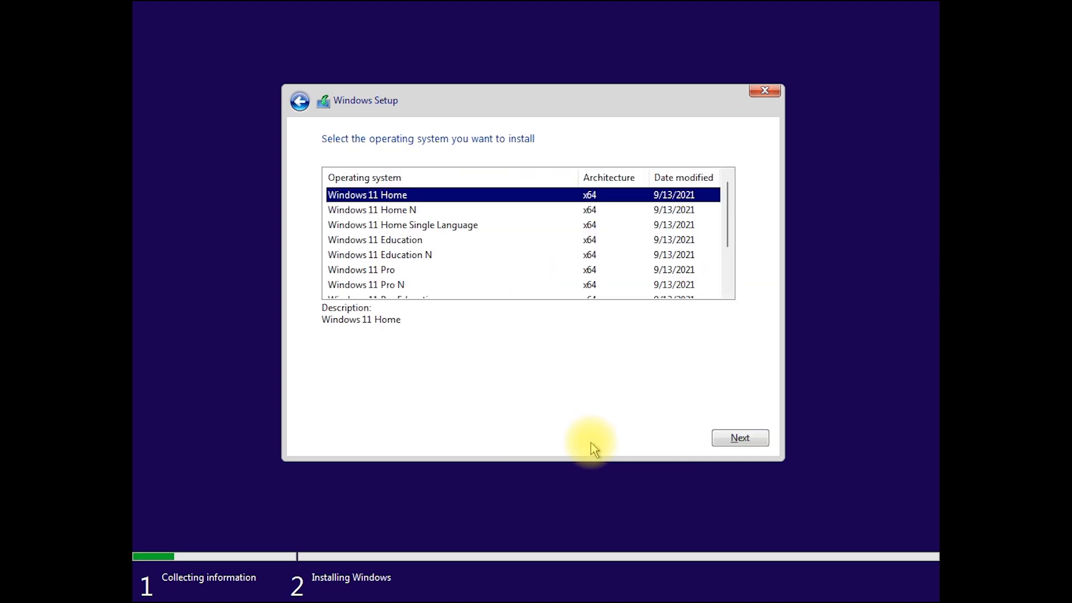
pyautogui.moveTo(380, 231)
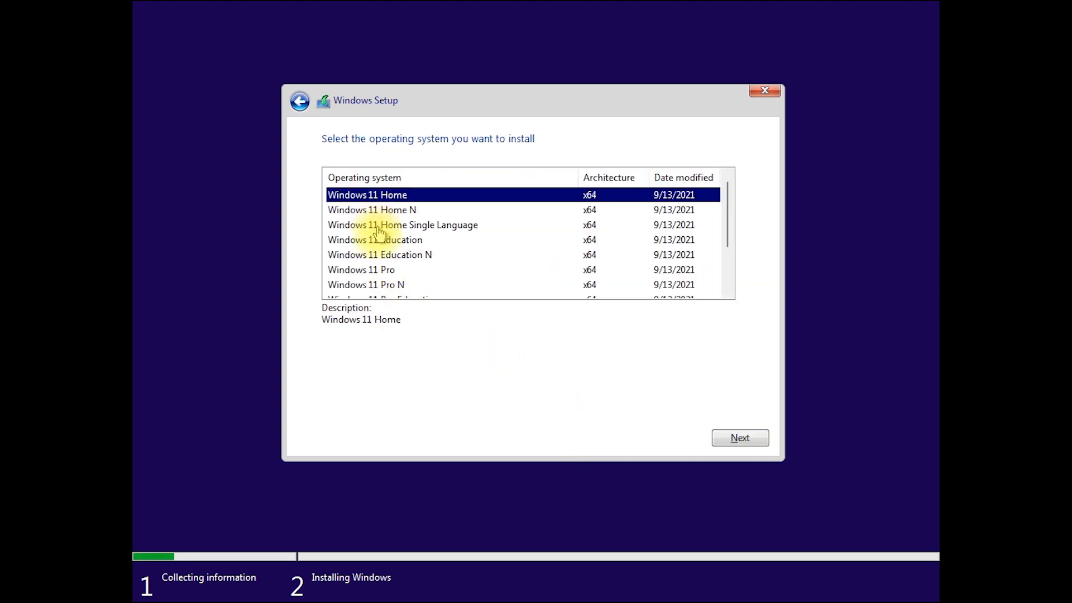
pyautogui.click(360, 269)
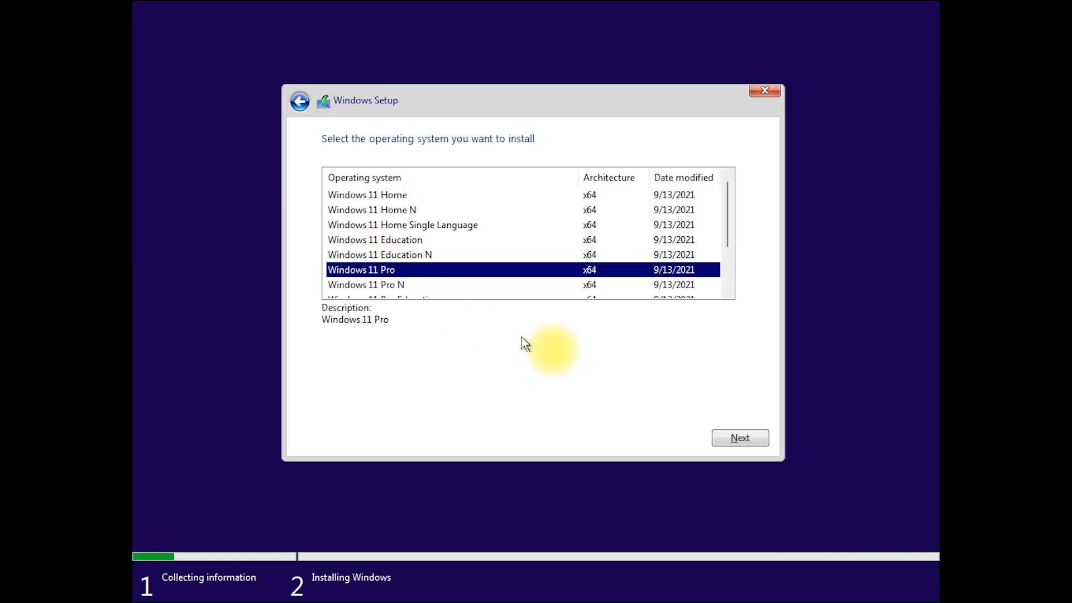
pyautogui.click(740, 438)
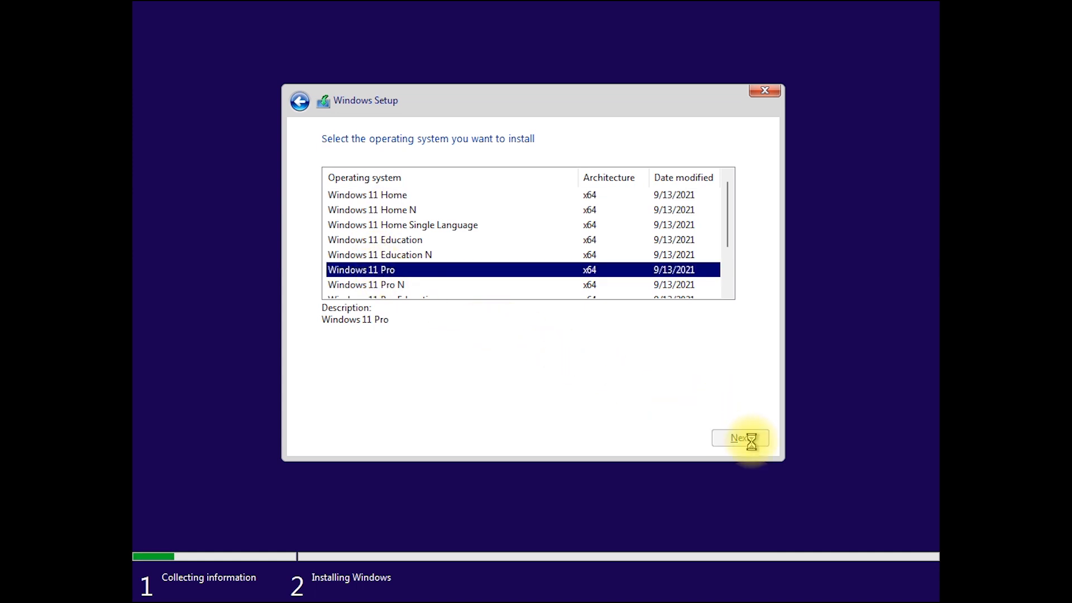
pyautogui.click(740, 438)
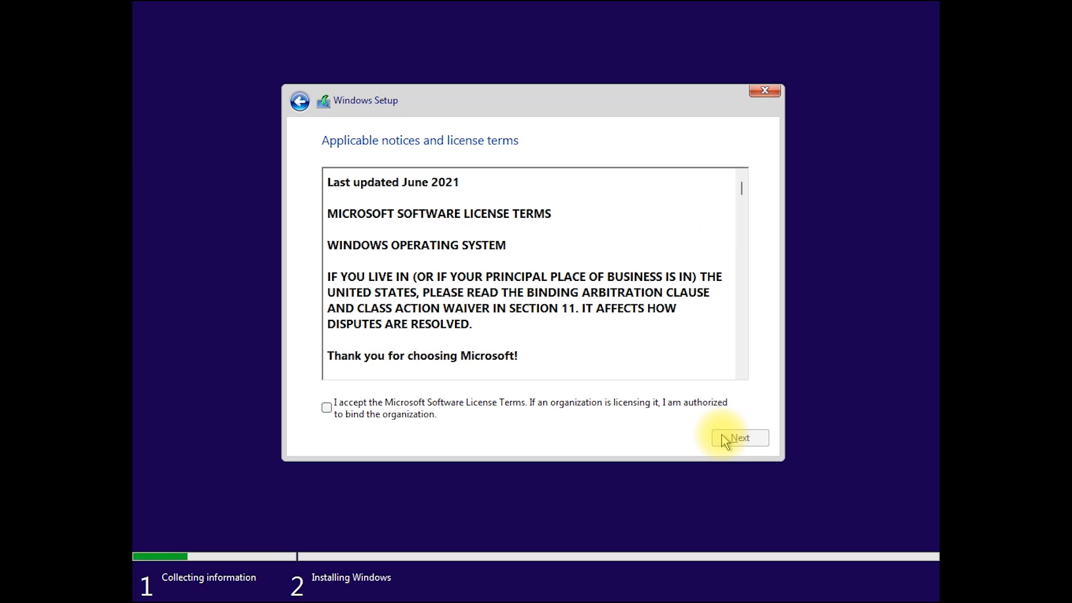
pyautogui.moveTo(515, 429)
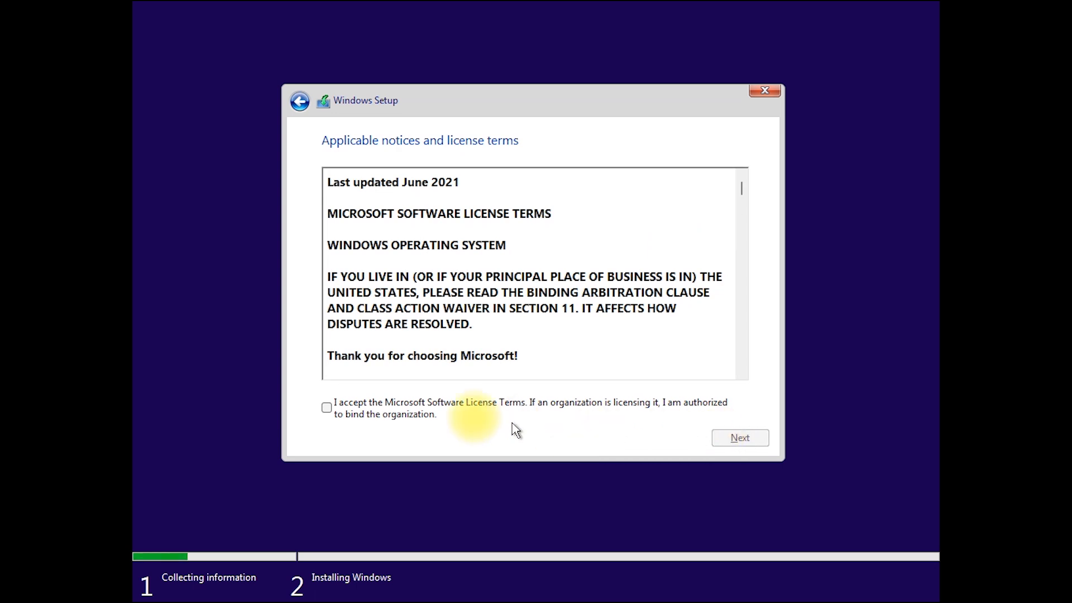
# Accept the license, choose Custom install, and install Windows onto Drive 0 Unallocated Space.
pyautogui.click(327, 408)
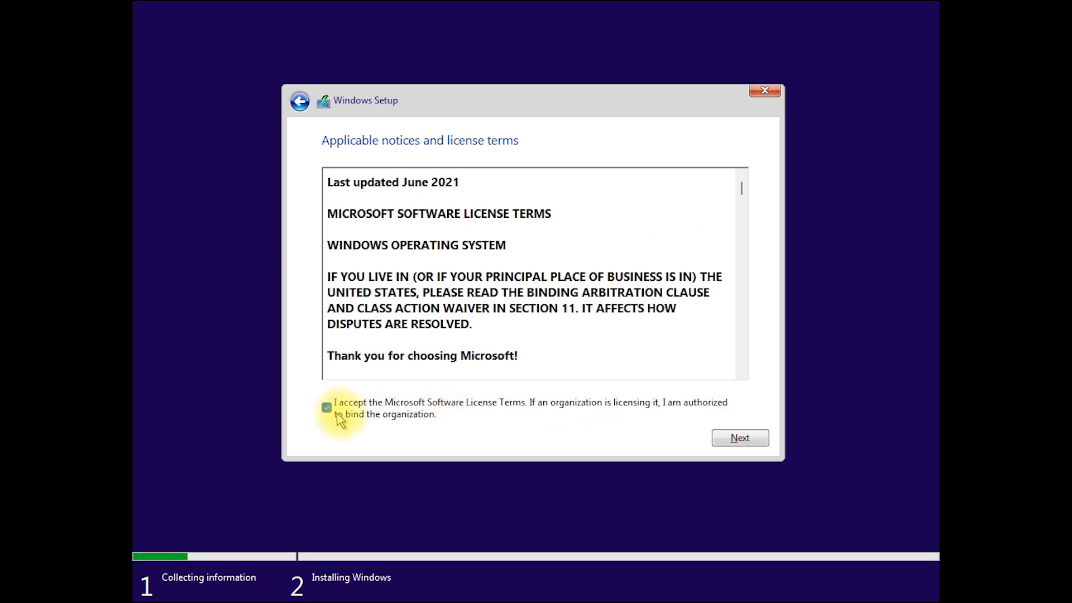
pyautogui.click(740, 438)
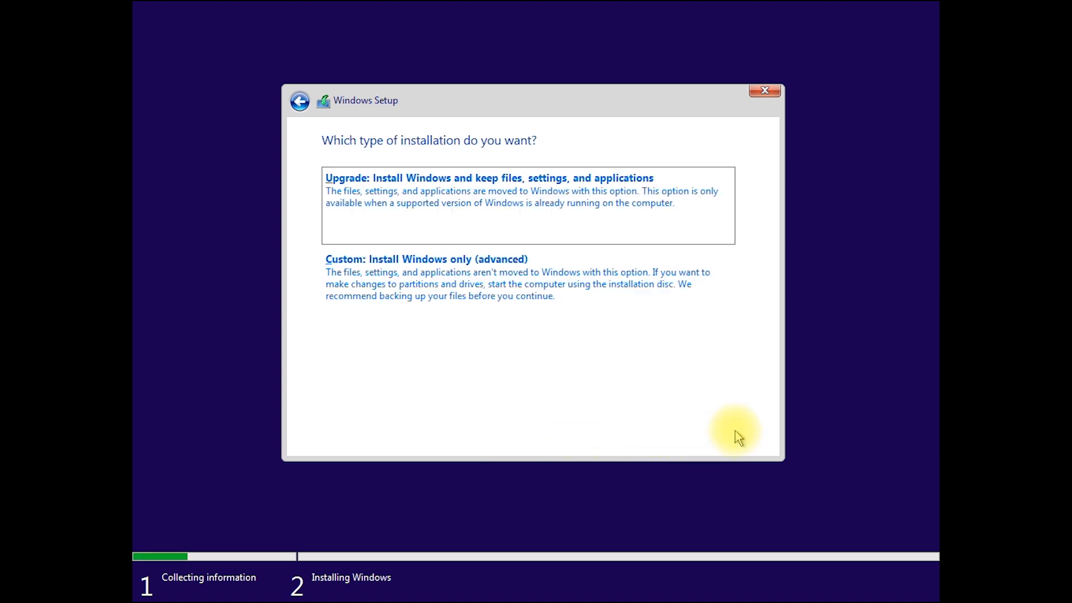
pyautogui.click(425, 258)
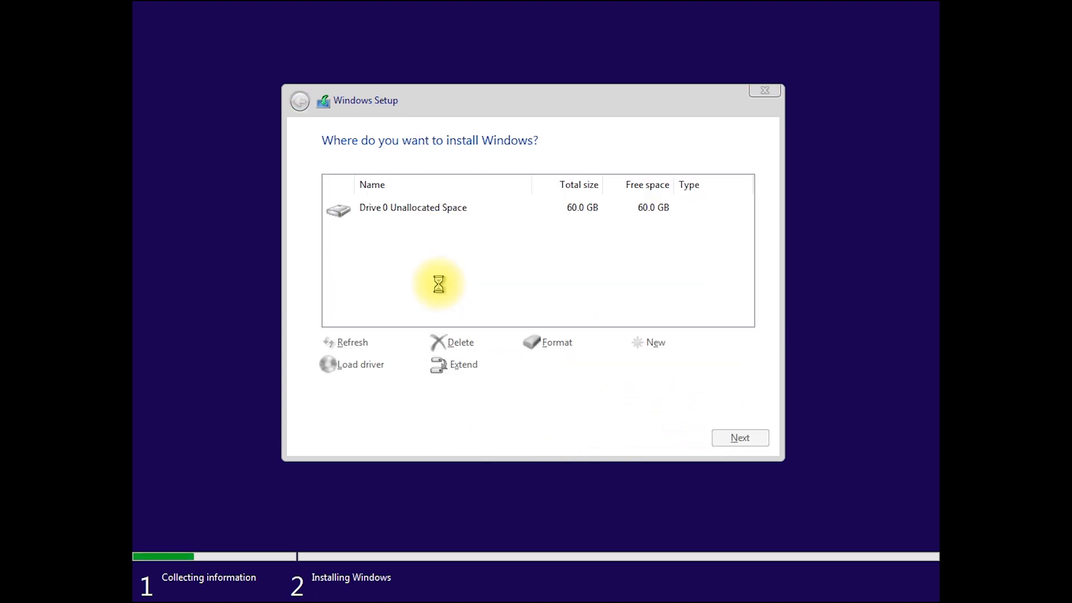
pyautogui.click(413, 208)
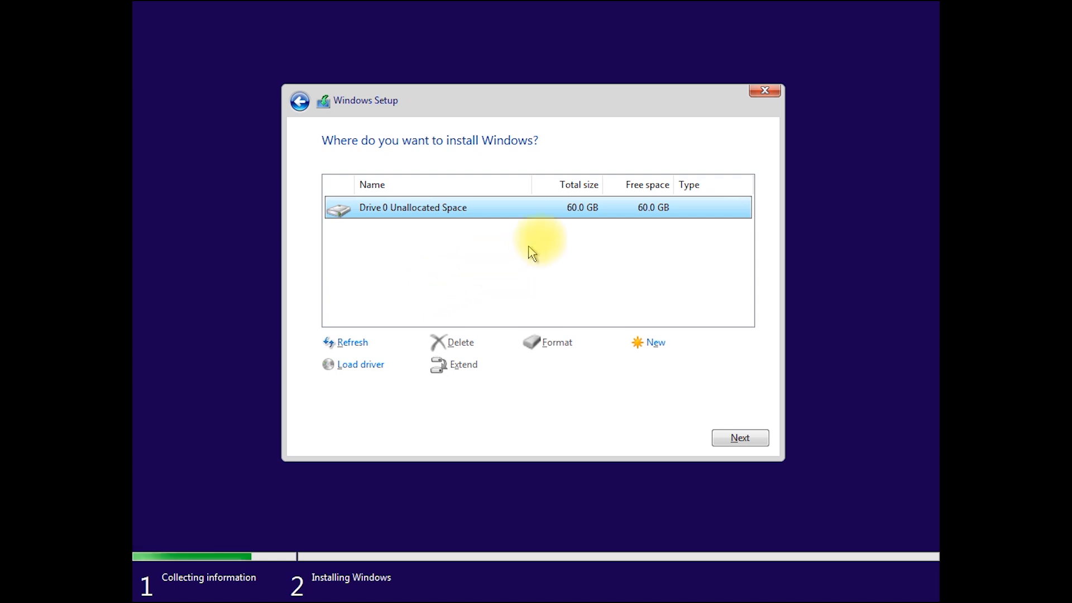
pyautogui.moveTo(715, 409)
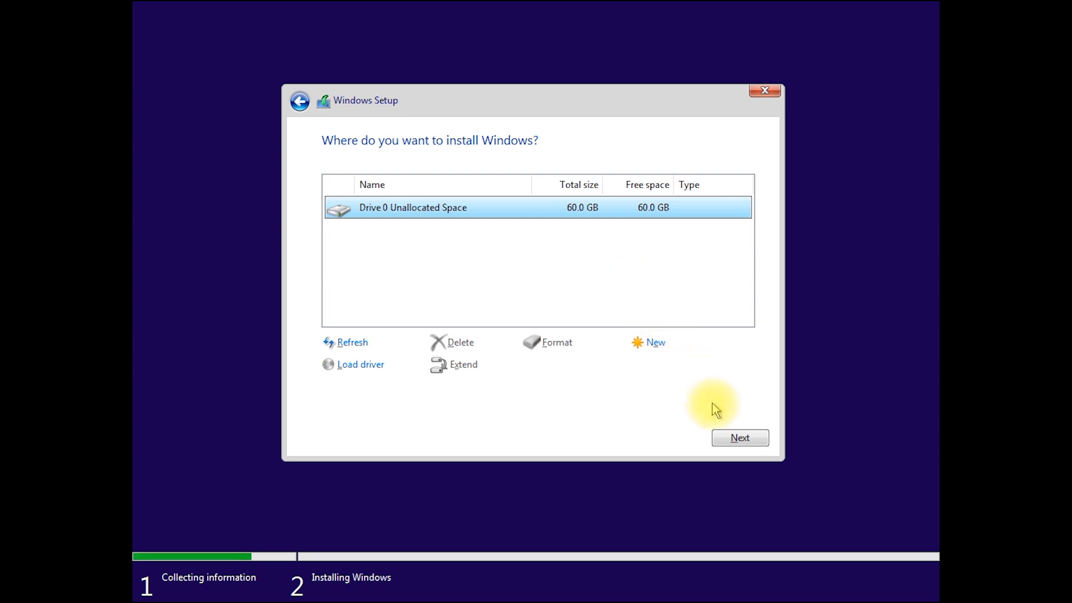
pyautogui.click(740, 438)
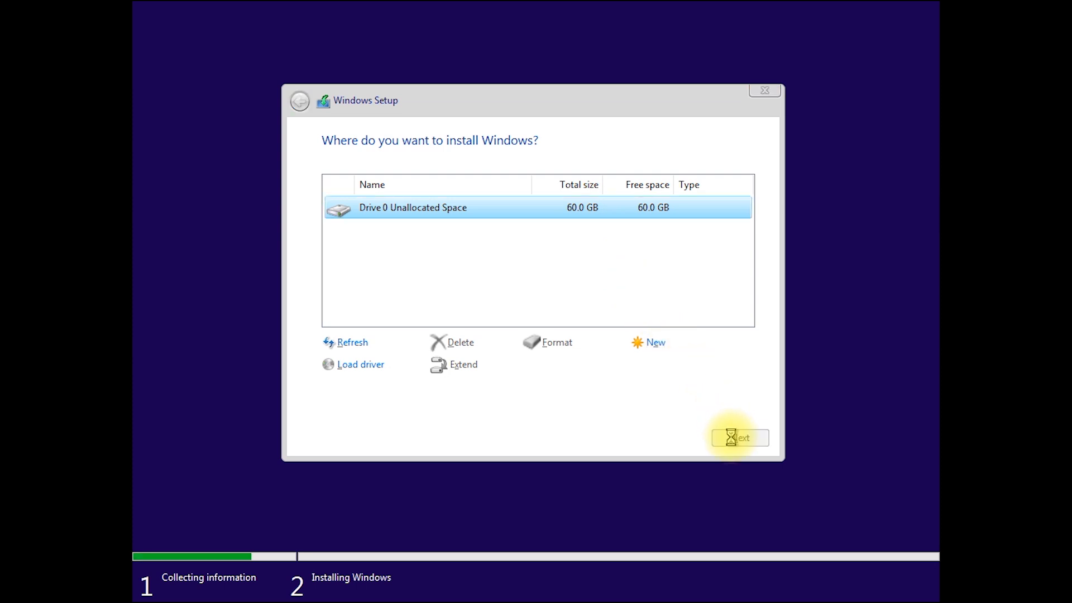
pyautogui.click(739, 438)
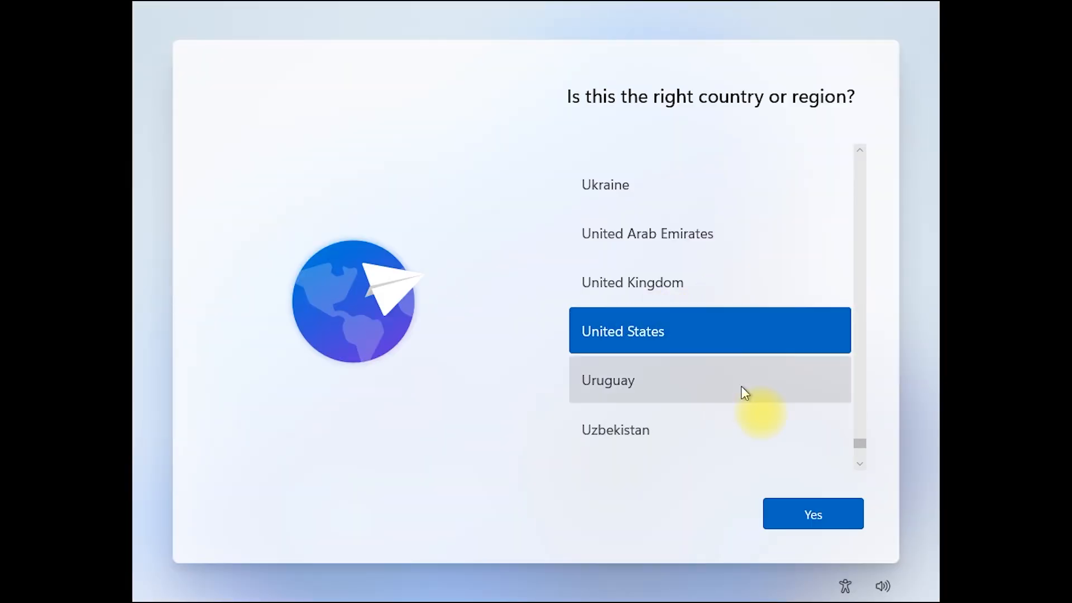
# Confirm United States region and US keyboard, skip a second layout, reaching the name step.
pyautogui.click(812, 514)
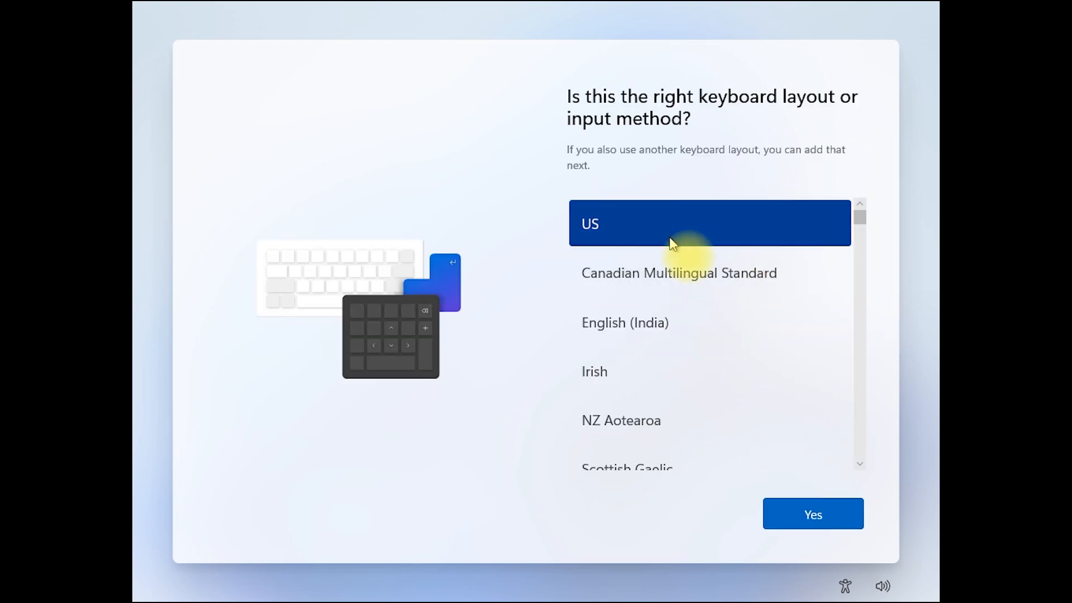
pyautogui.click(812, 513)
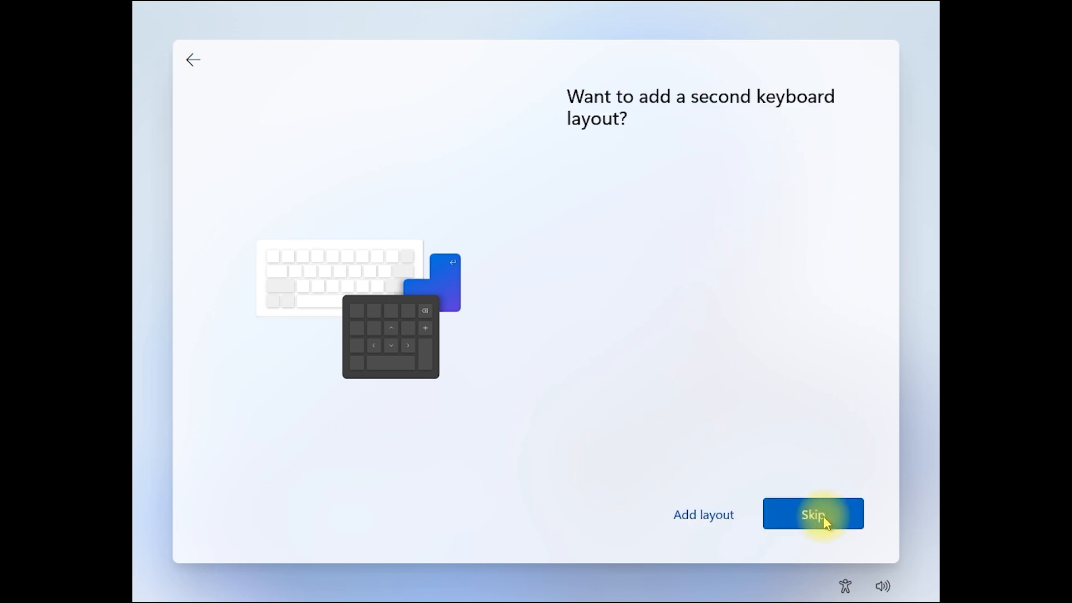
pyautogui.click(812, 513)
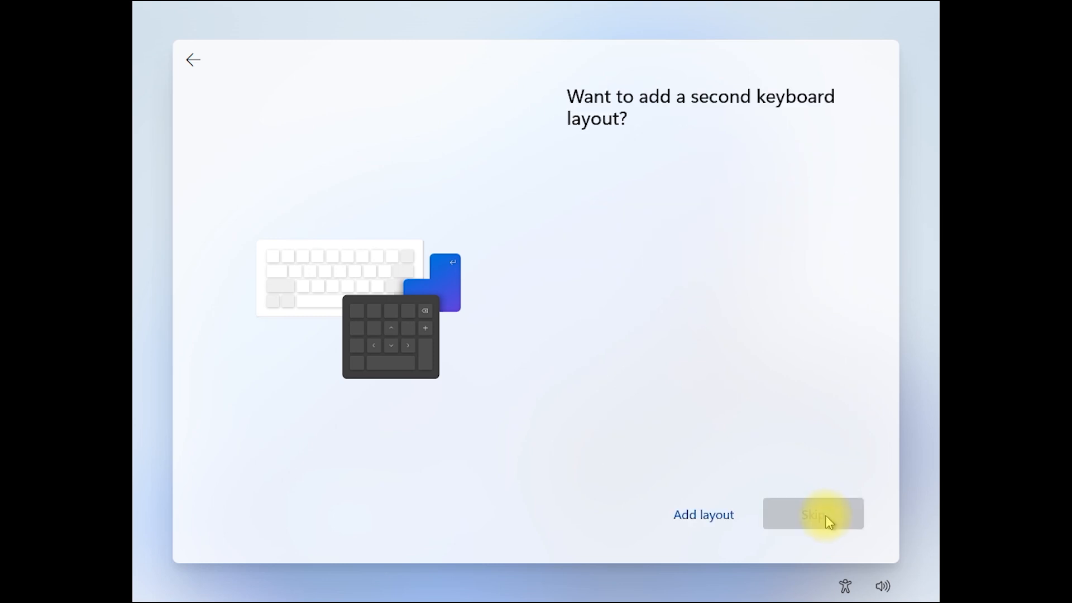
pyautogui.click(812, 514)
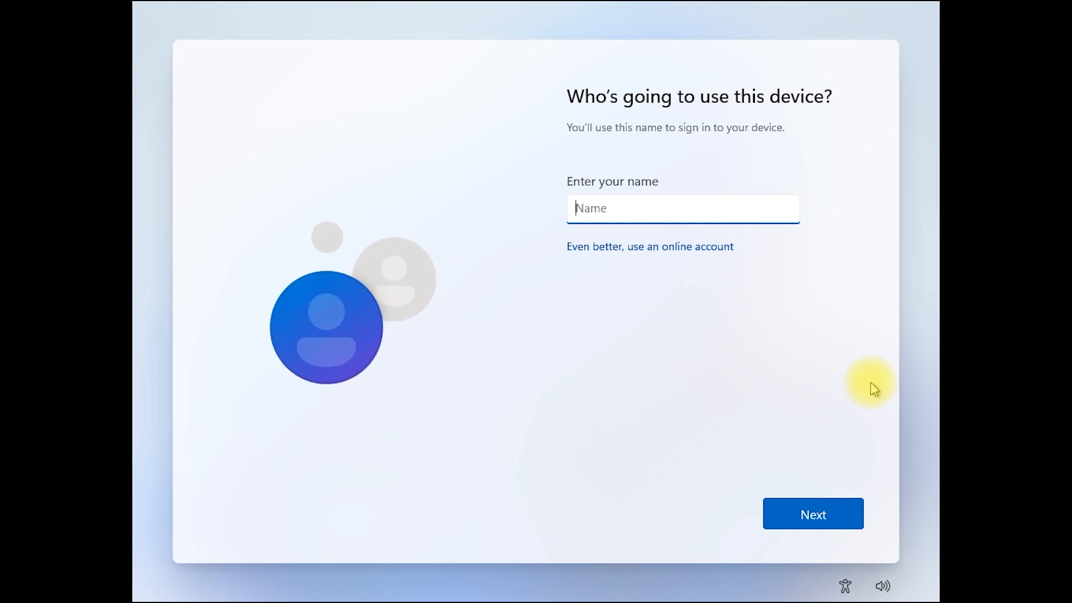
# Name the local account 'Mike', then enter and confirm its password.
pyautogui.write('Mike')
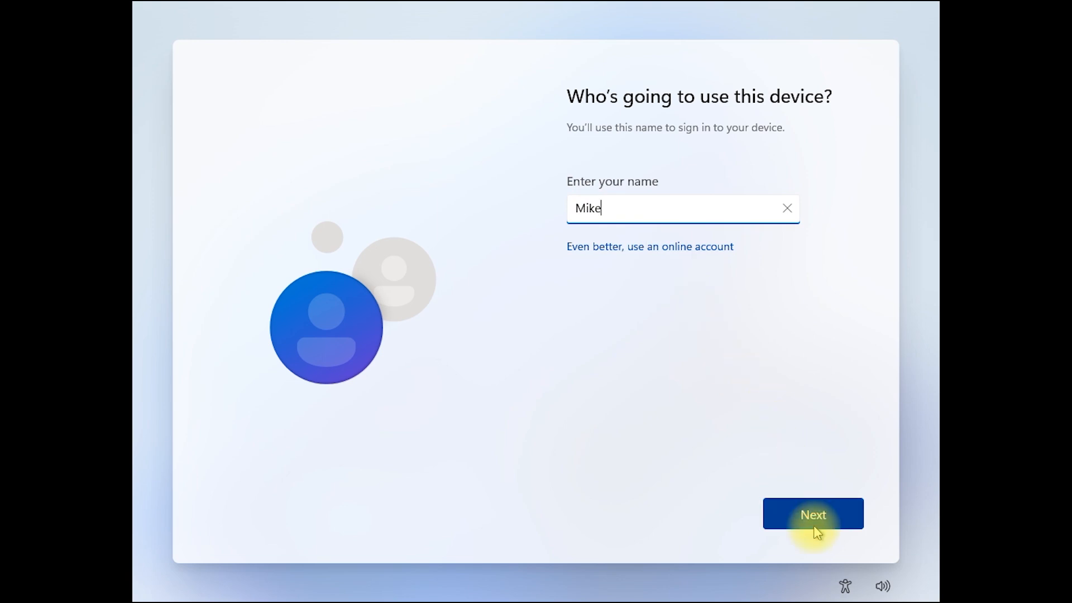
pyautogui.click(812, 514)
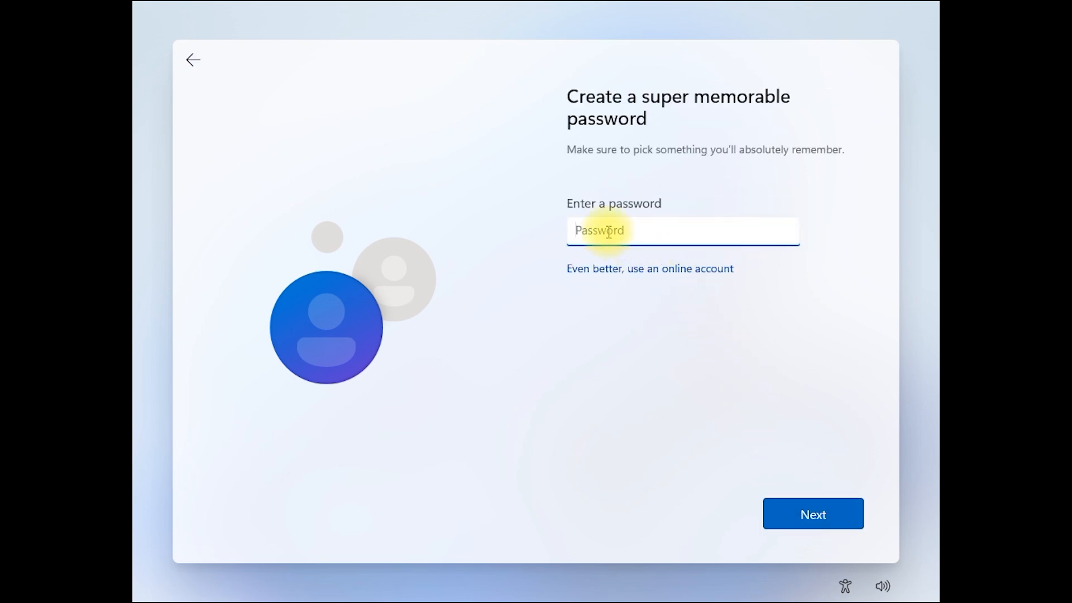
pyautogui.write('•••')
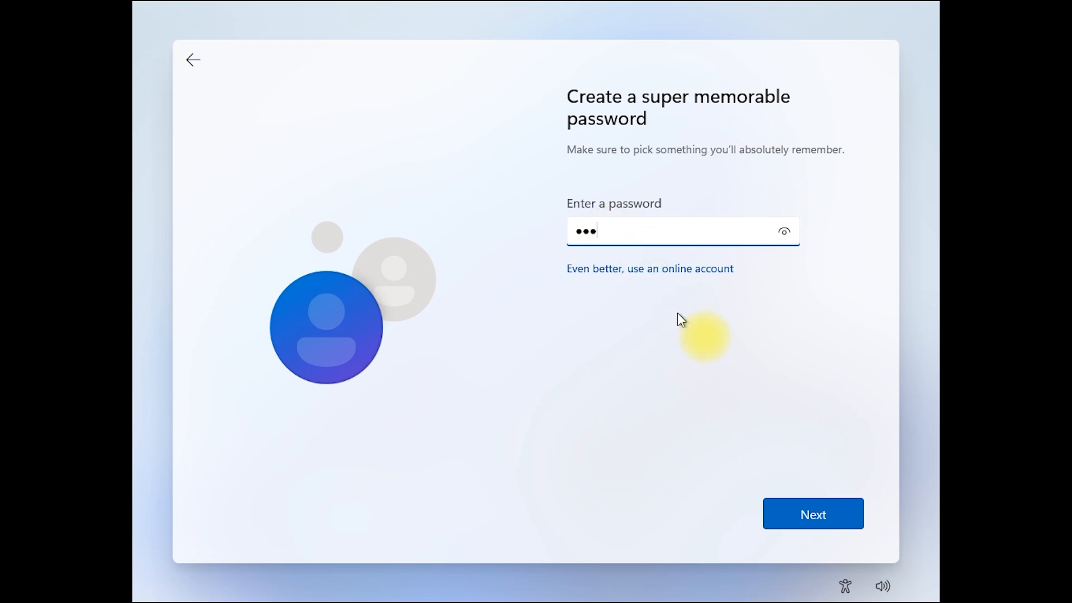
pyautogui.click(813, 514)
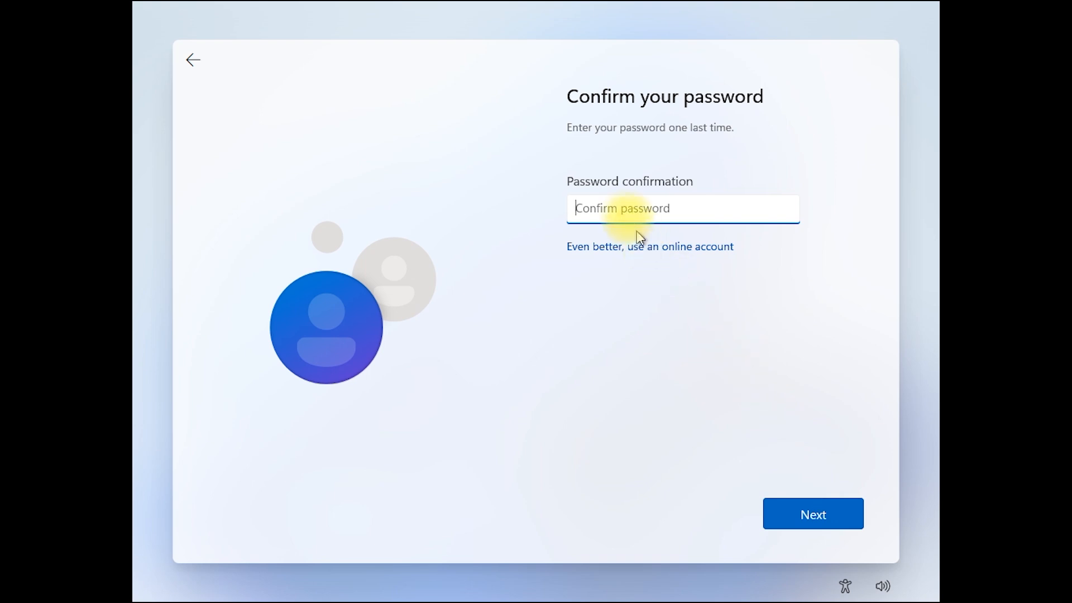
pyautogui.write('•••')
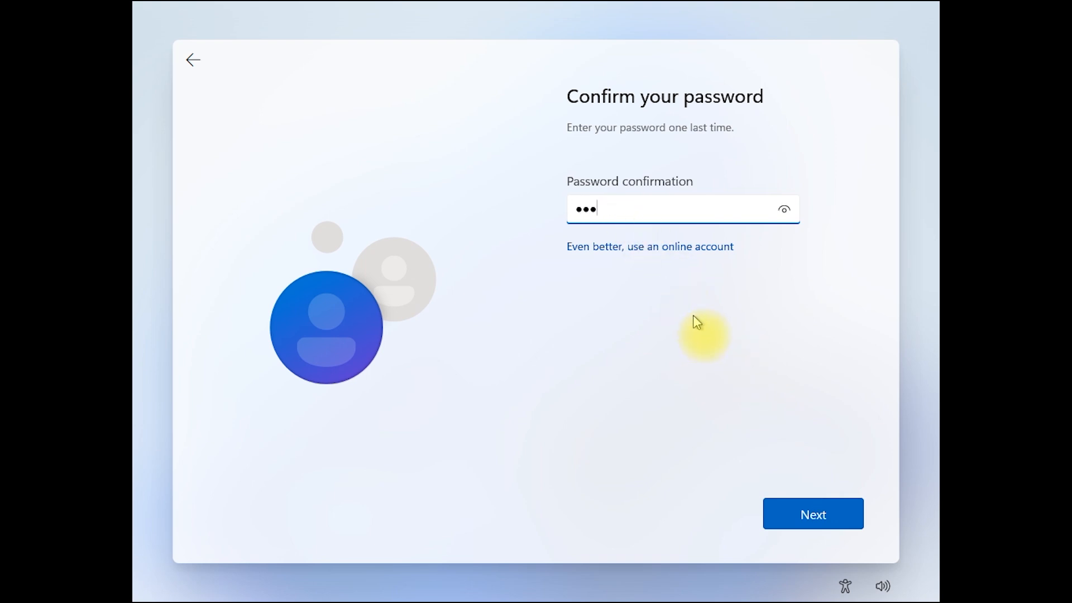
pyautogui.click(812, 514)
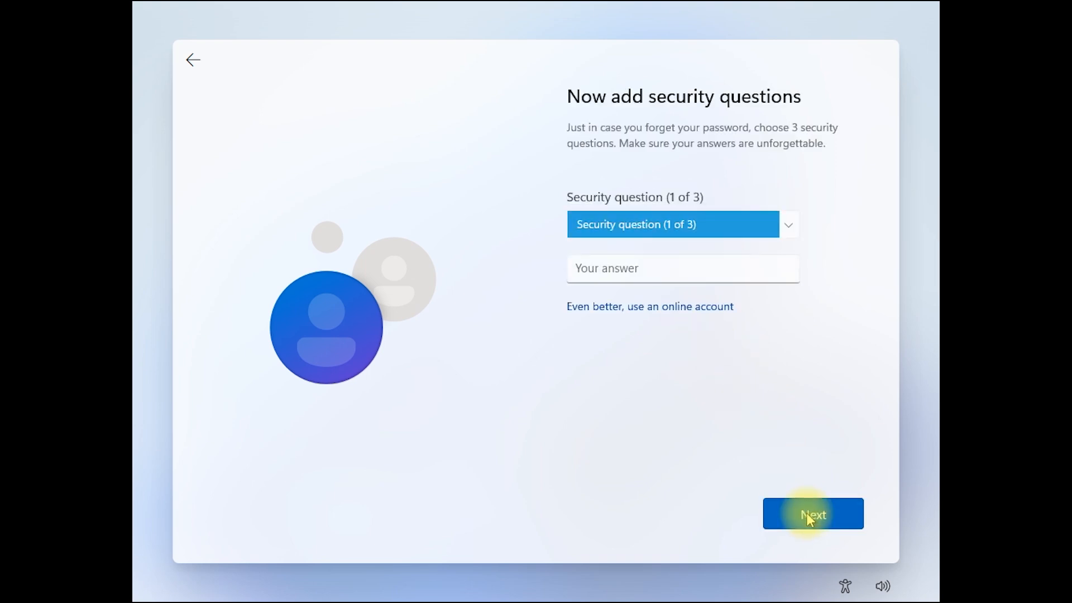
pyautogui.moveTo(790, 436)
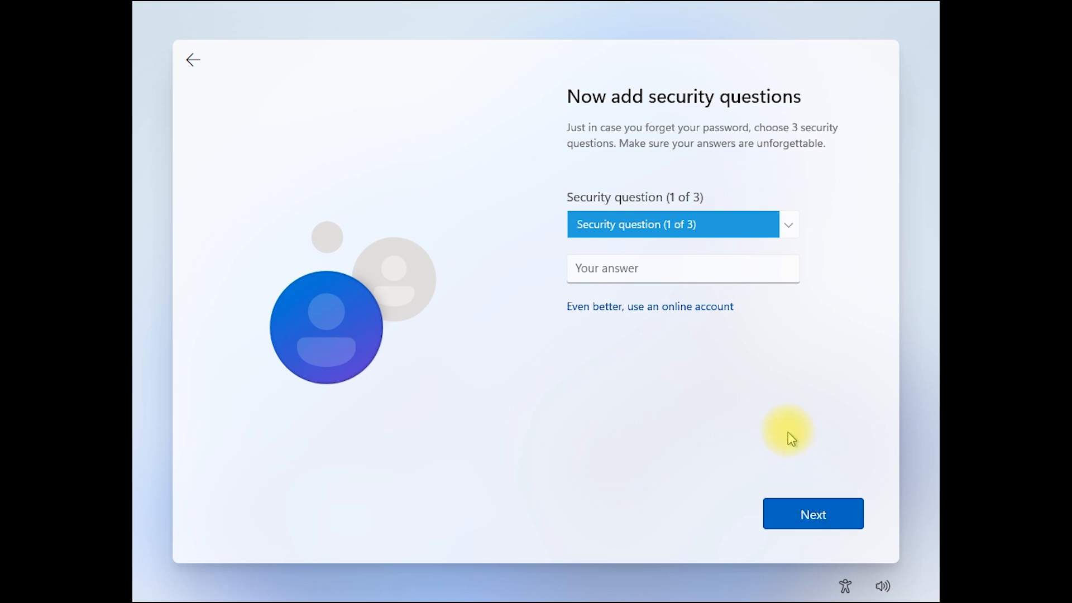
# Answer the three security questions, starting with the first pet's name, and continue.
pyautogui.click(682, 224)
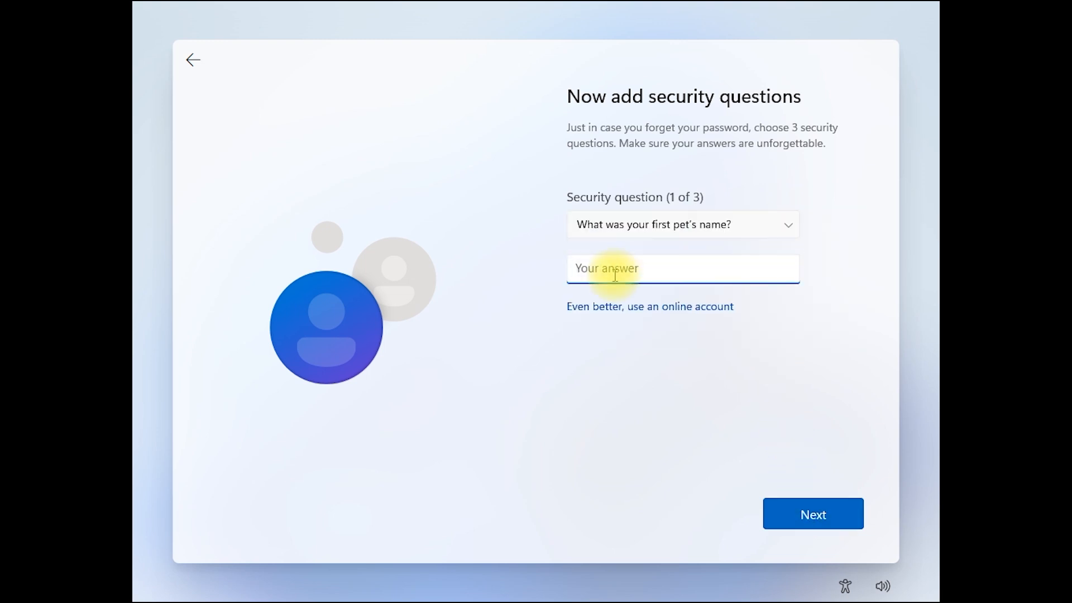
pyautogui.click(681, 224)
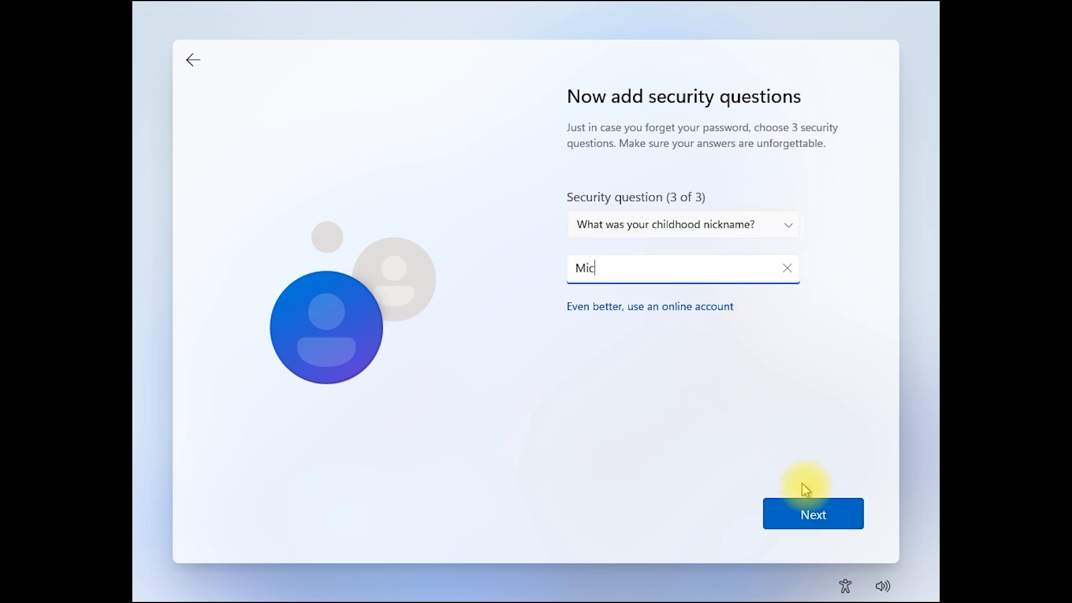
pyautogui.click(813, 514)
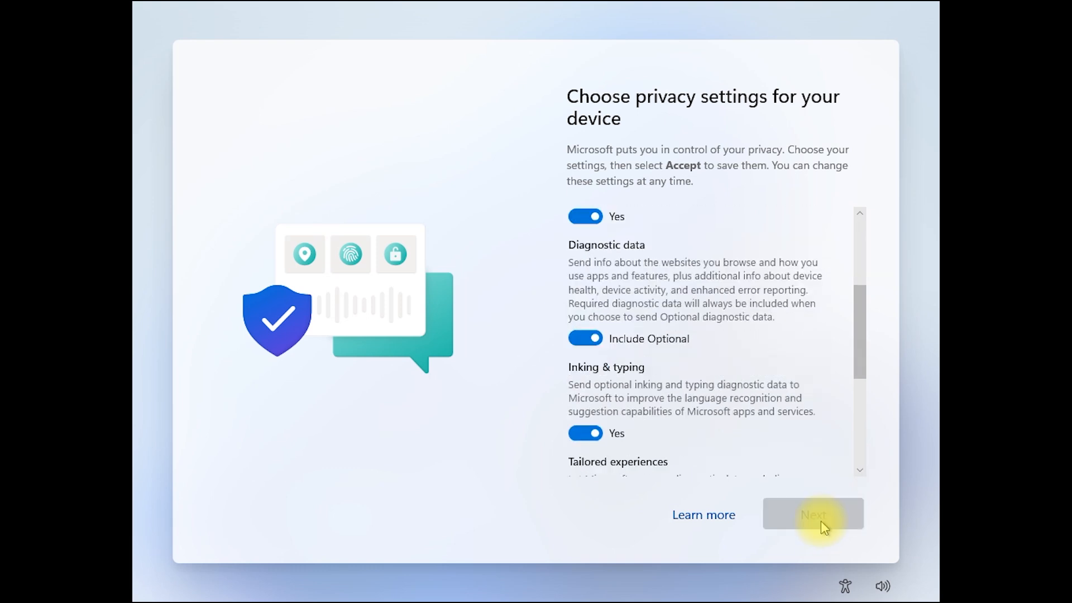
# Accept the default device privacy settings and reach the Windows 11 desktop.
pyautogui.scroll(-3)
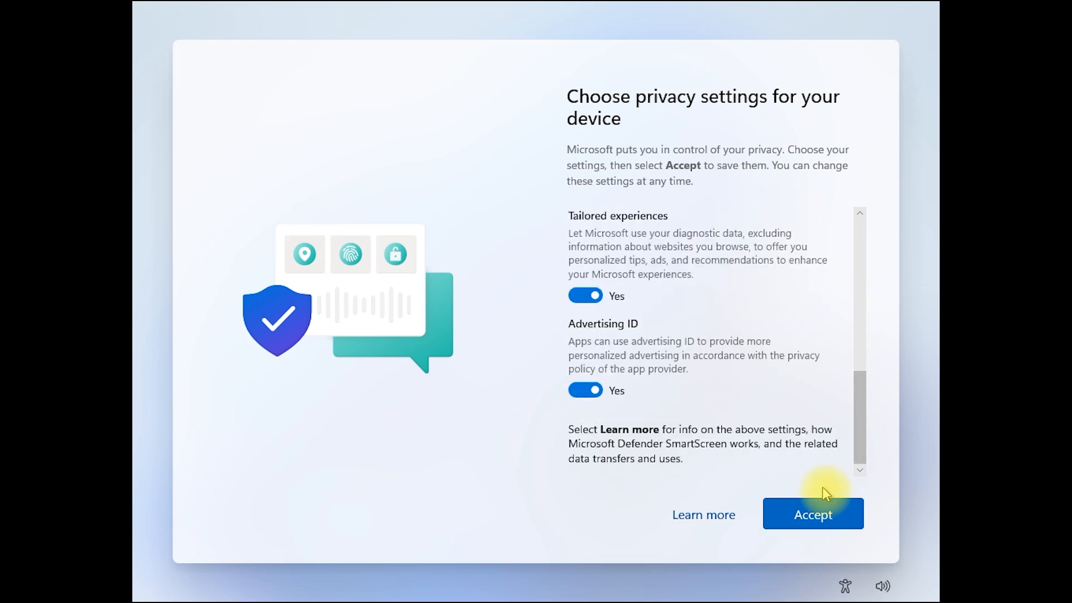
pyautogui.click(813, 514)
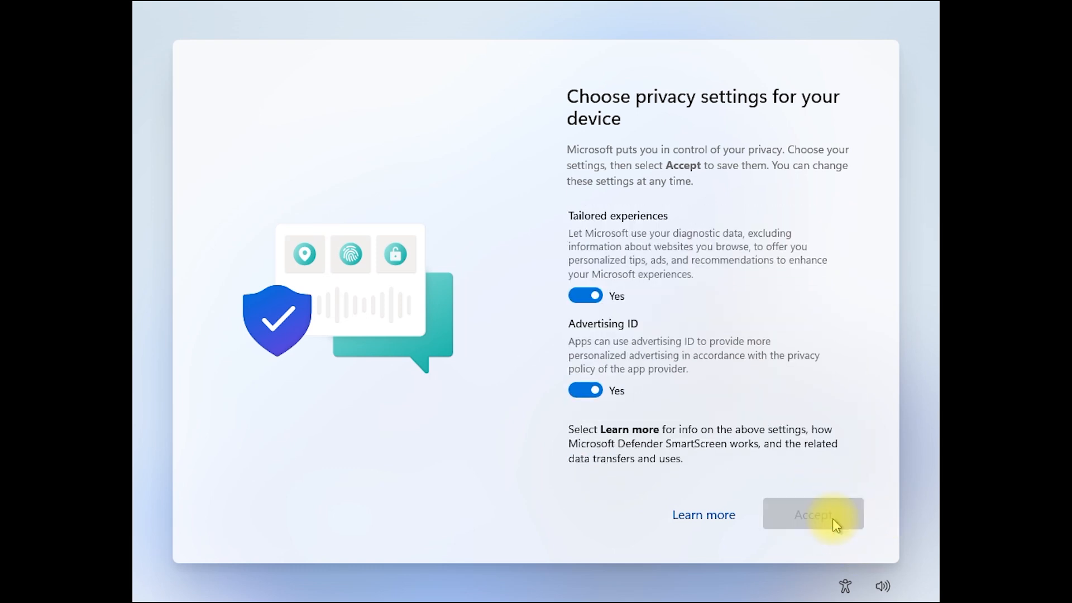
pyautogui.click(812, 514)
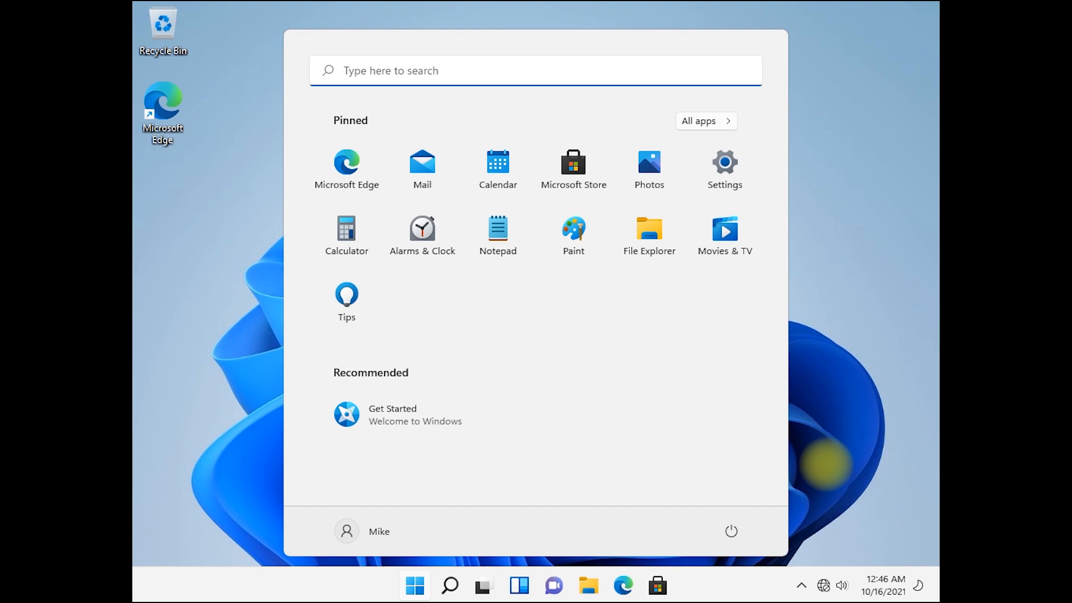
pyautogui.moveTo(798, 364)
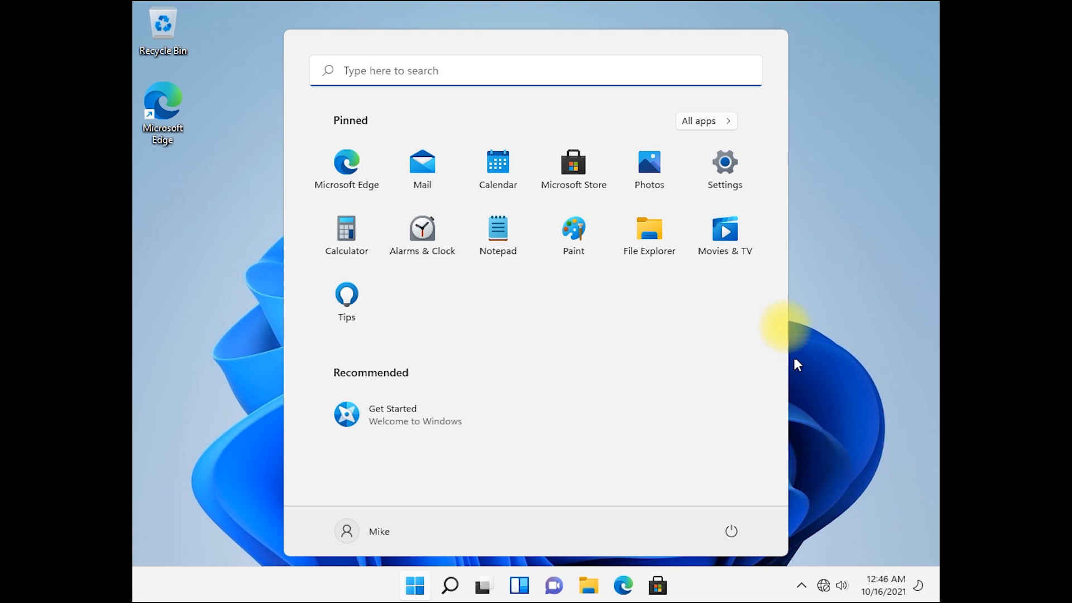